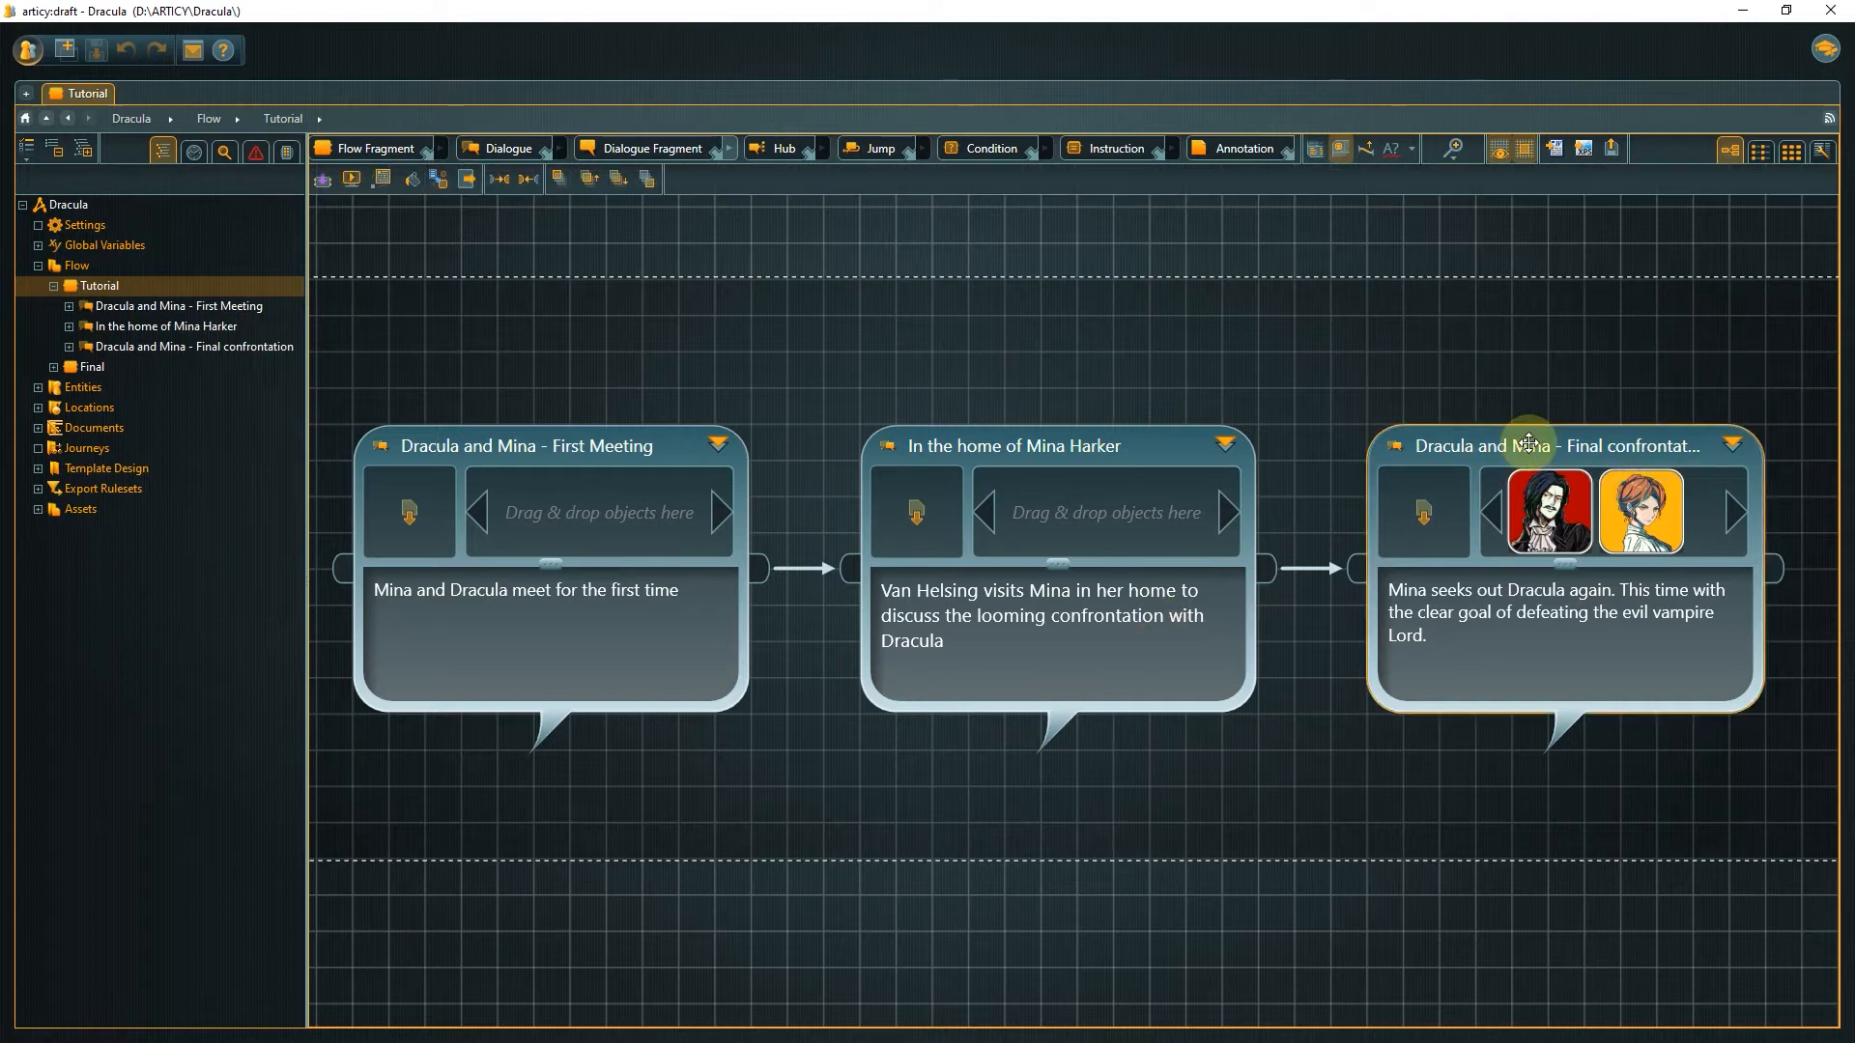
- Drill into the 'Dracula and Mina - Final confrontation' dialogue to show its nodes
{"action": "double_click", "coordinate": [1538, 446]}
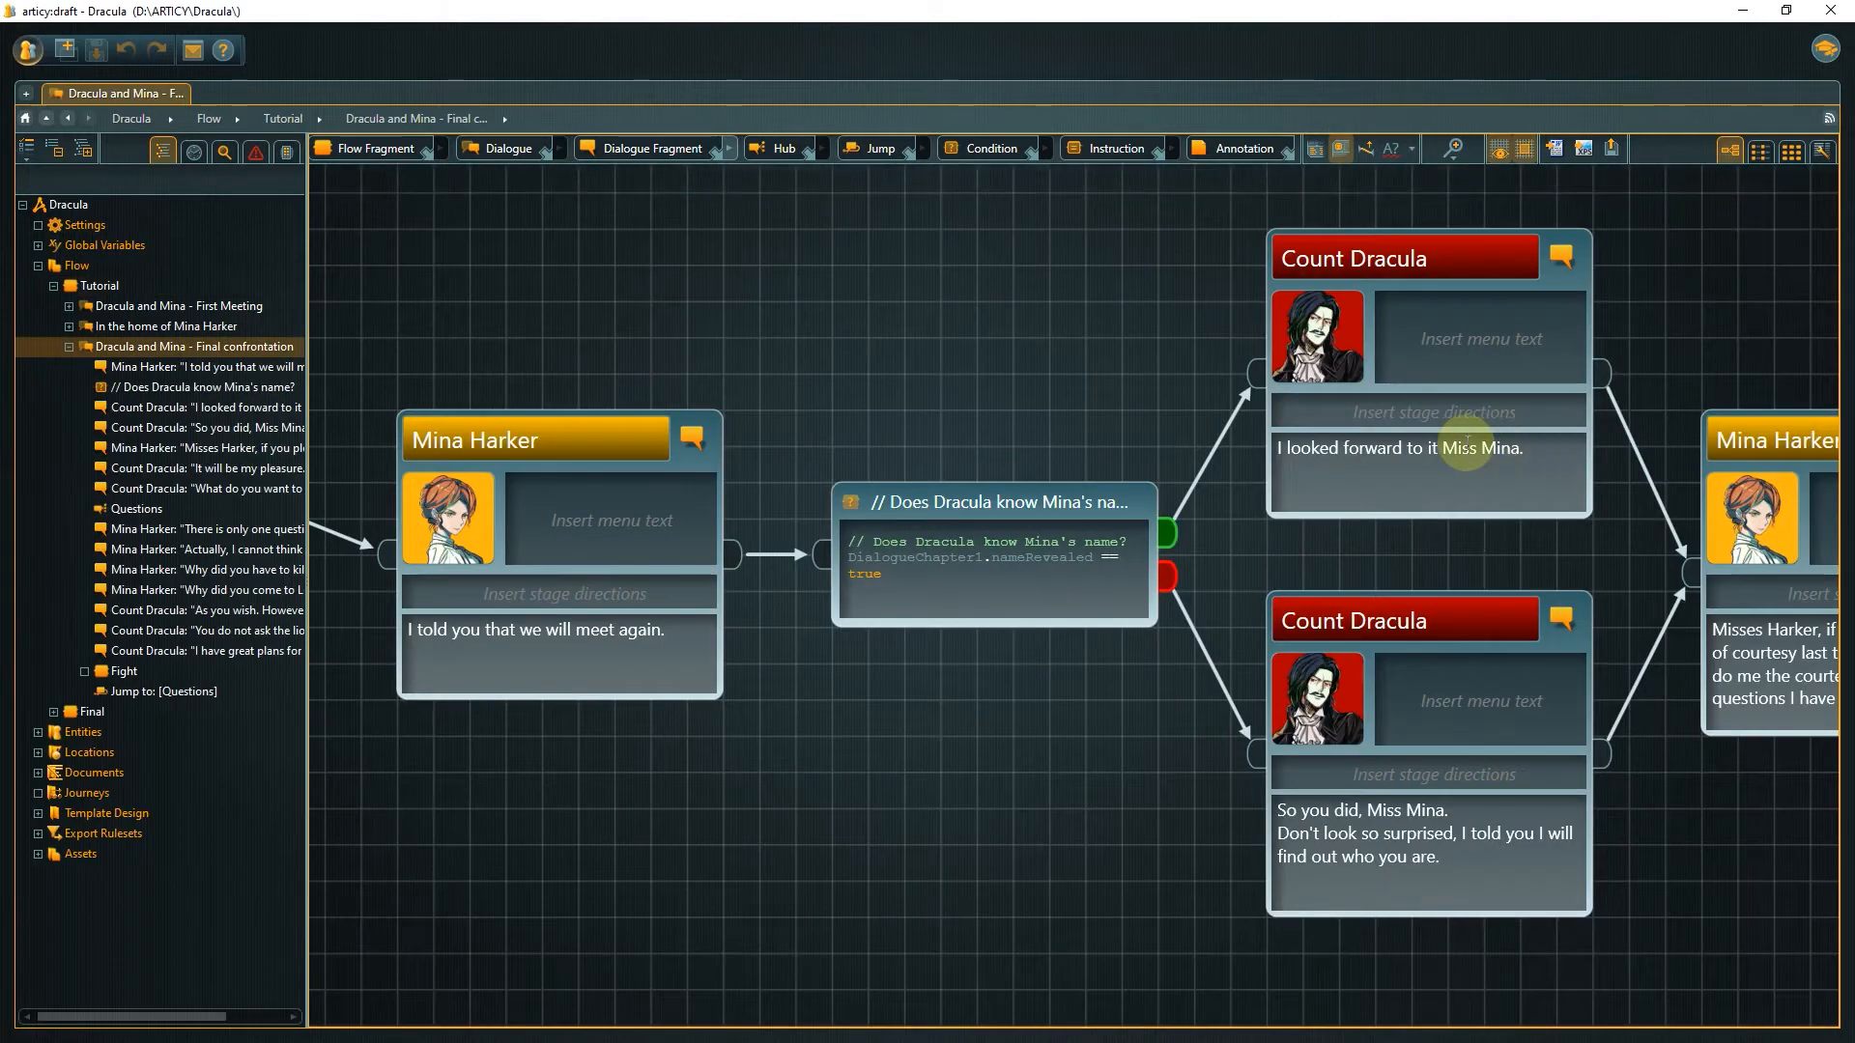
{"action": "mouse_move", "coordinate": [651, 251]}
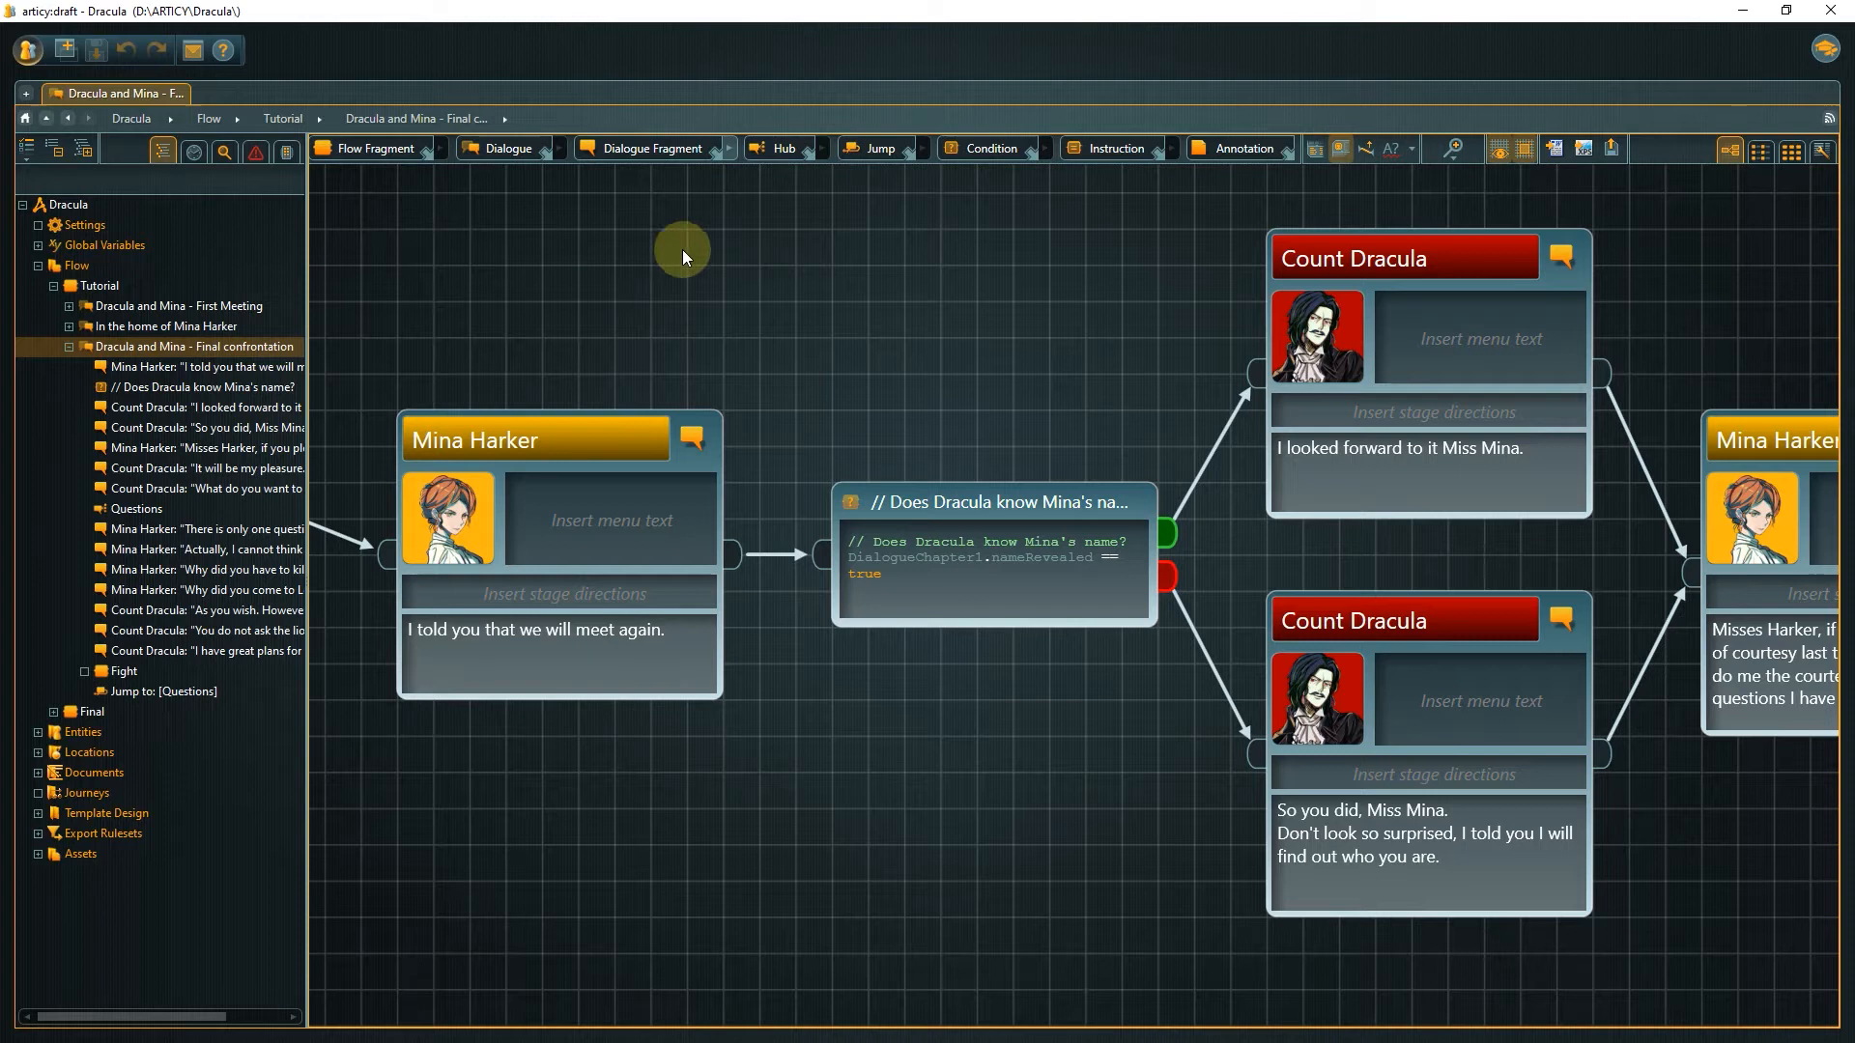
{"action": "mouse_move", "coordinate": [889, 330]}
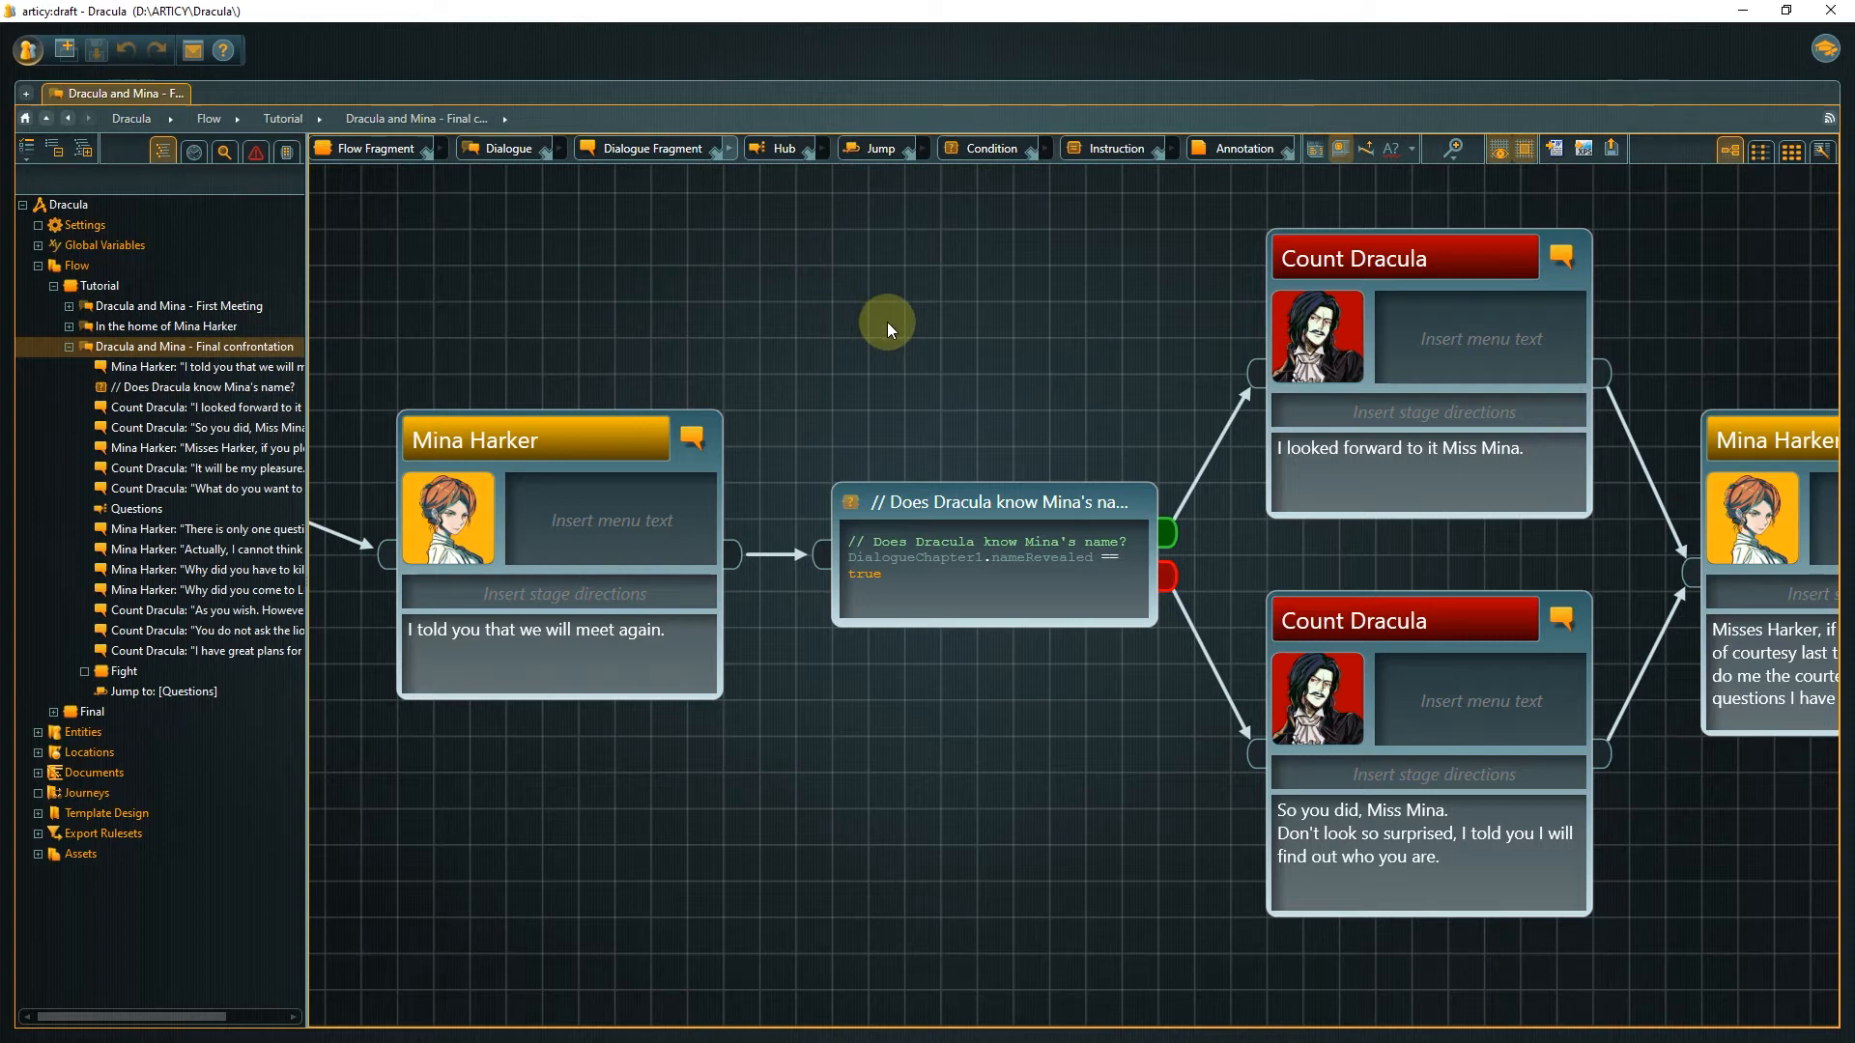
{"action": "mouse_move", "coordinate": [1683, 230]}
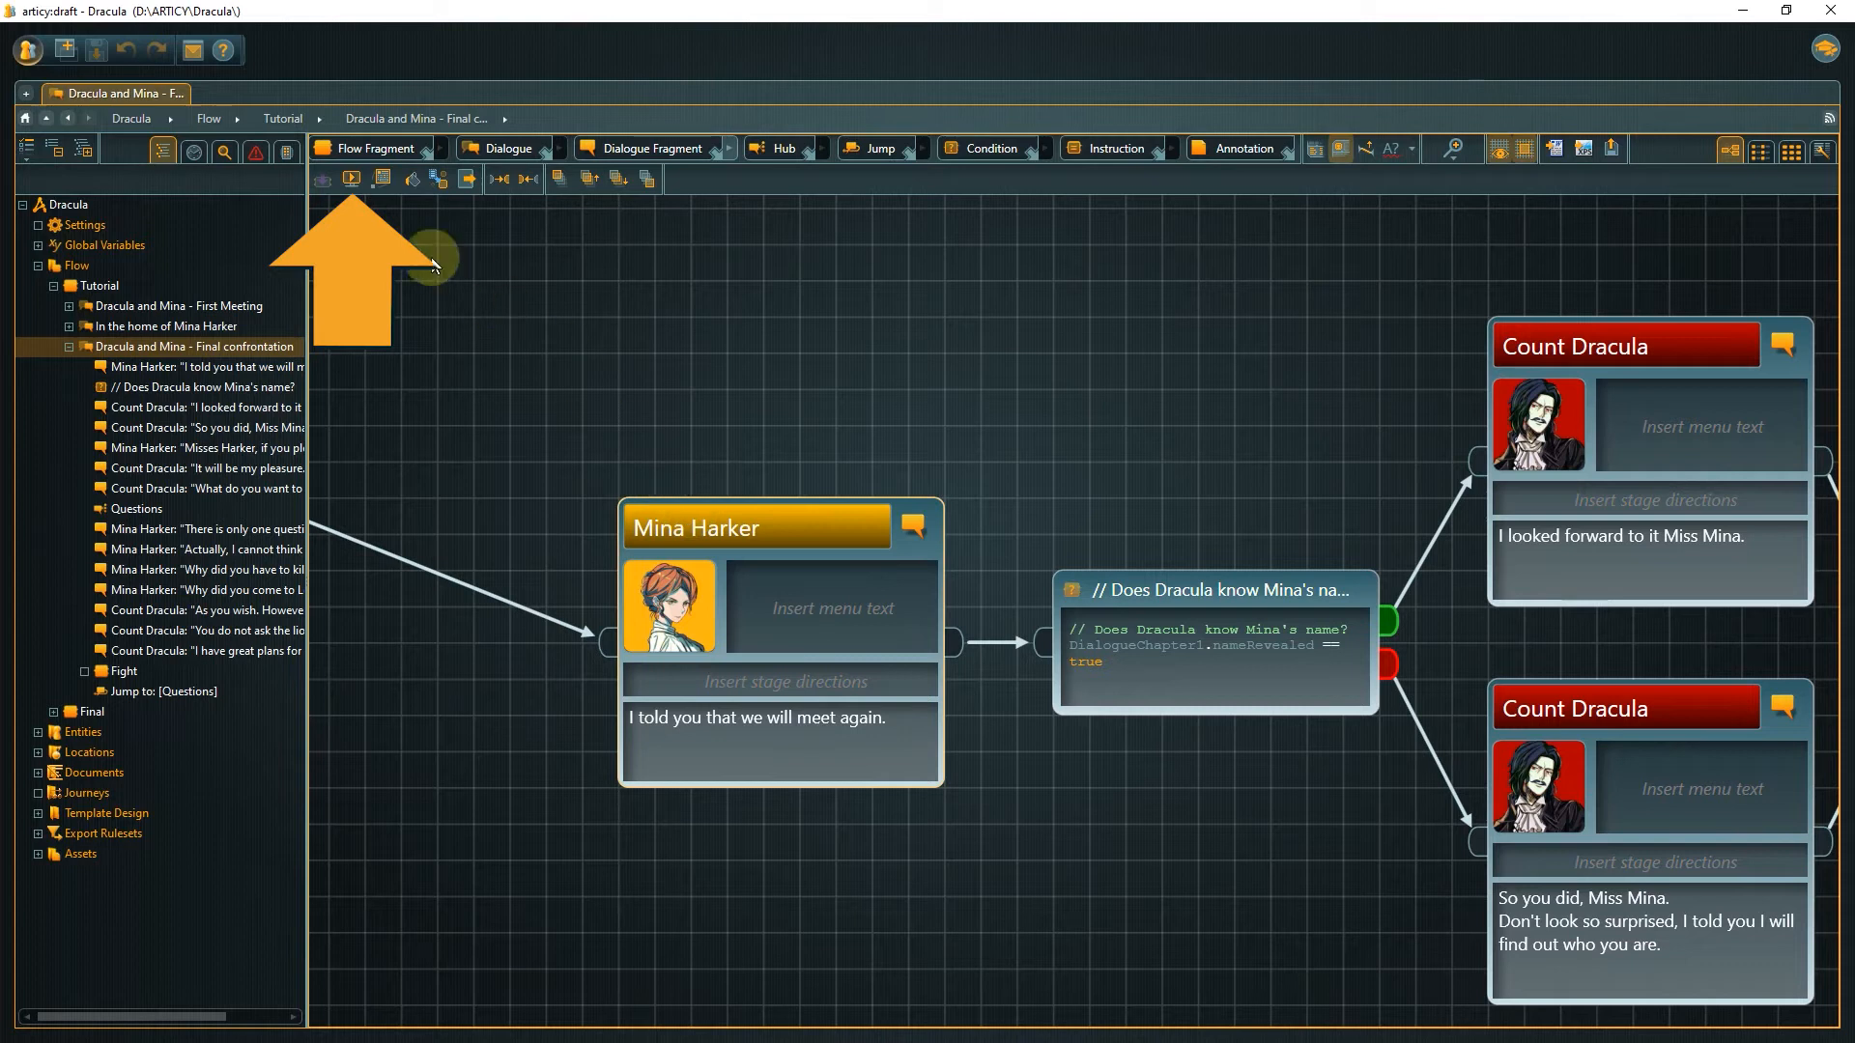
- Start an Untitled journey from Mina's first line and show its Settings
{"action": "left_click", "coordinate": [350, 178]}
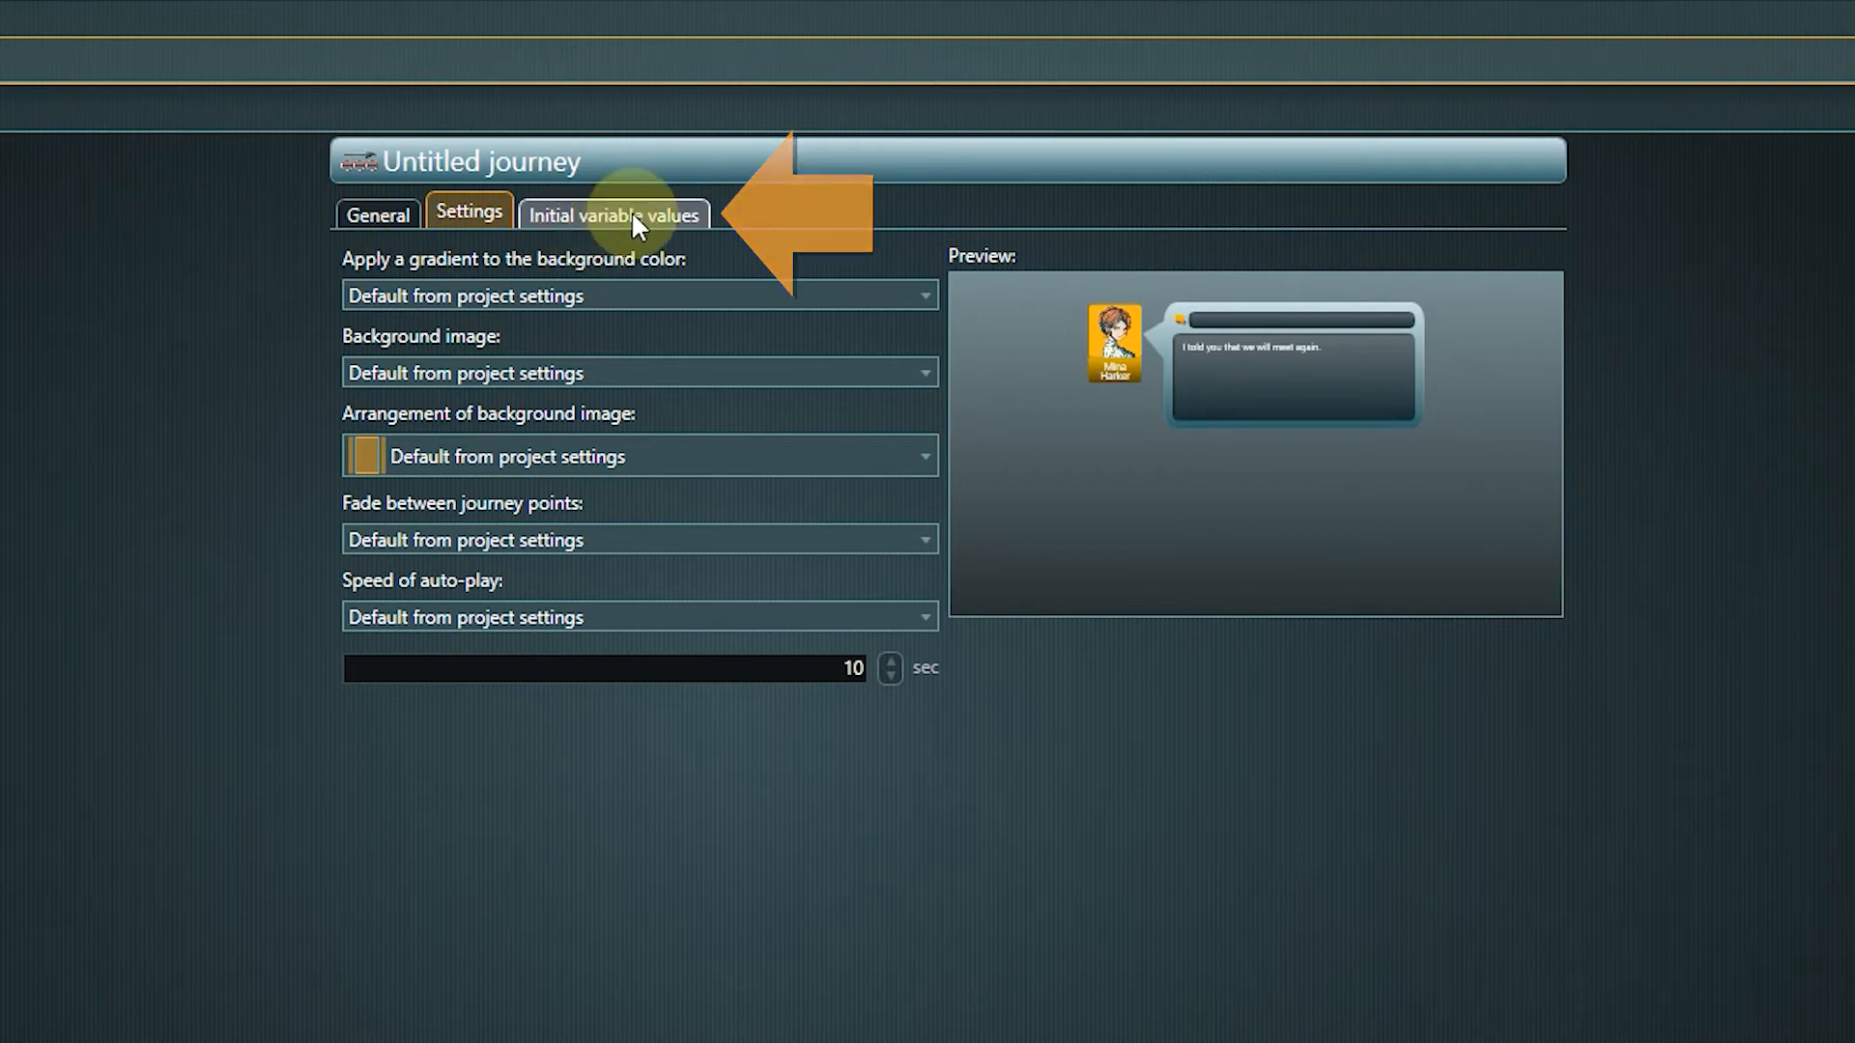
- Set initial variable values DialogueChapter1.nameRevealed and Inventory.Stake to True
{"action": "left_click", "coordinate": [614, 215]}
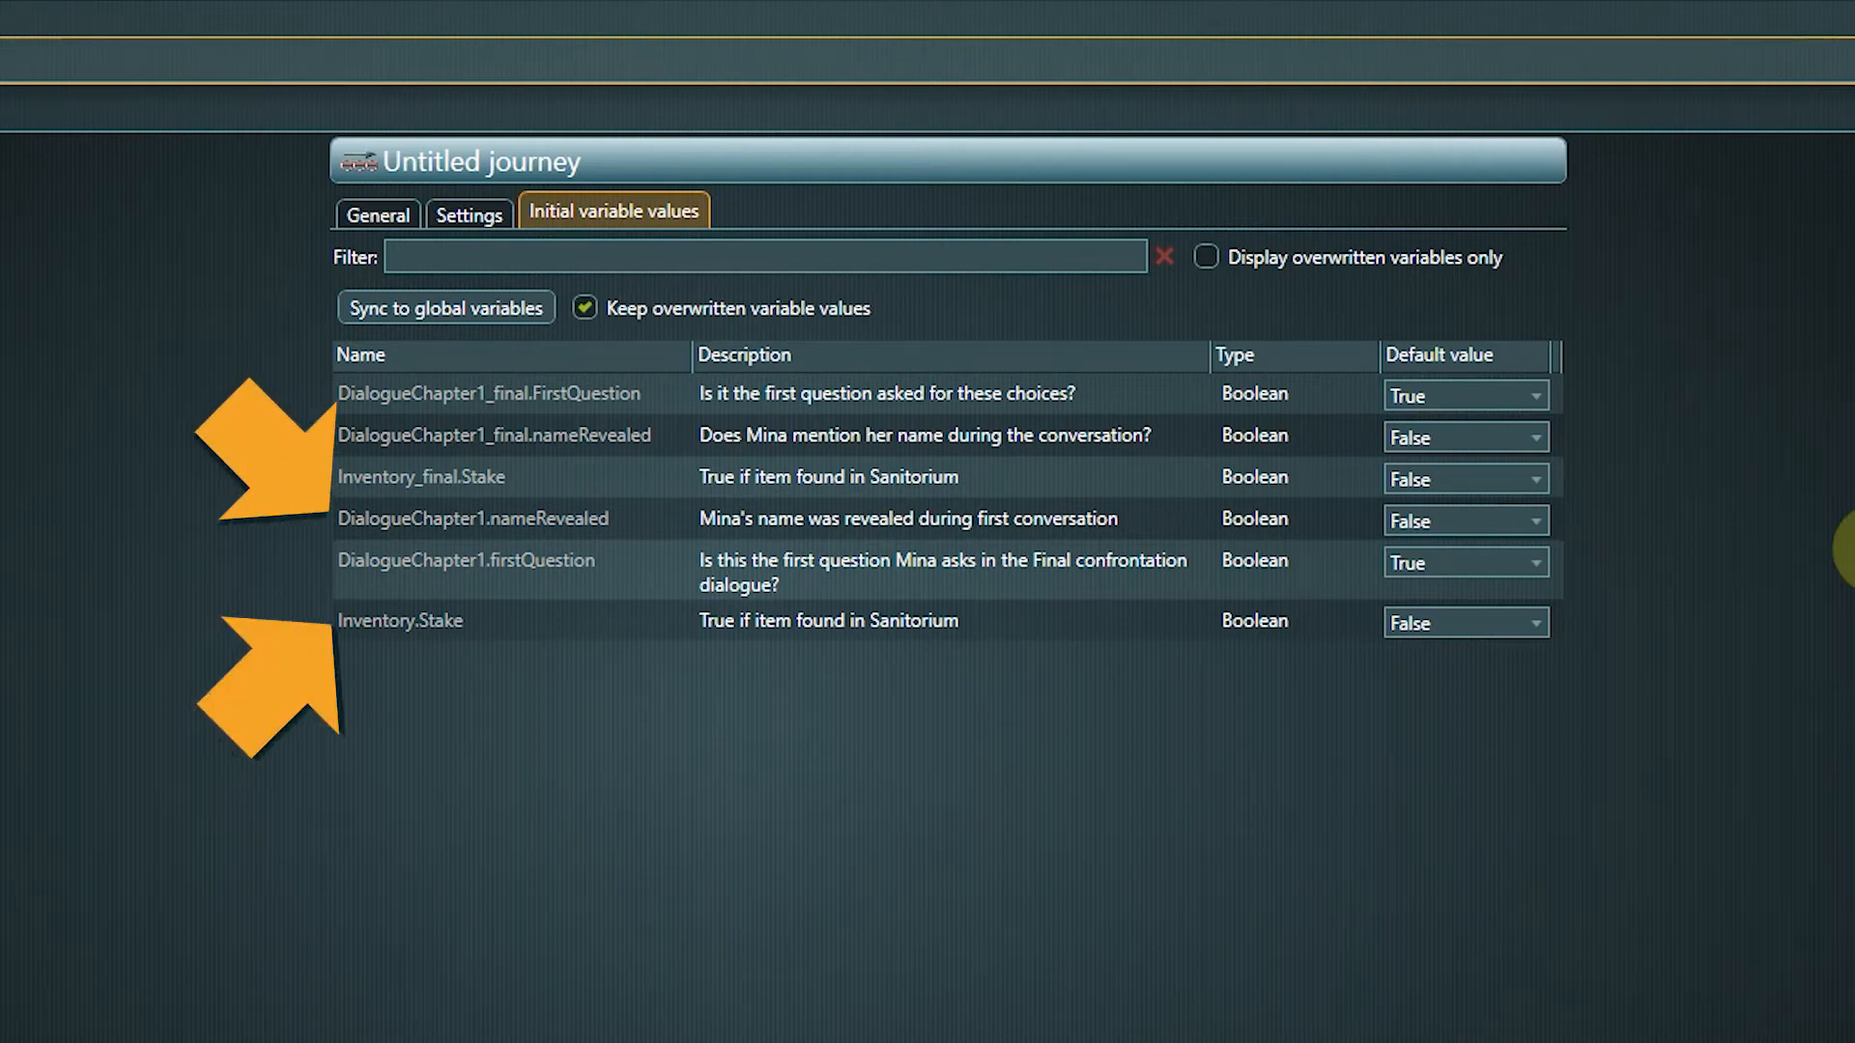
{"action": "left_click", "coordinate": [1465, 520]}
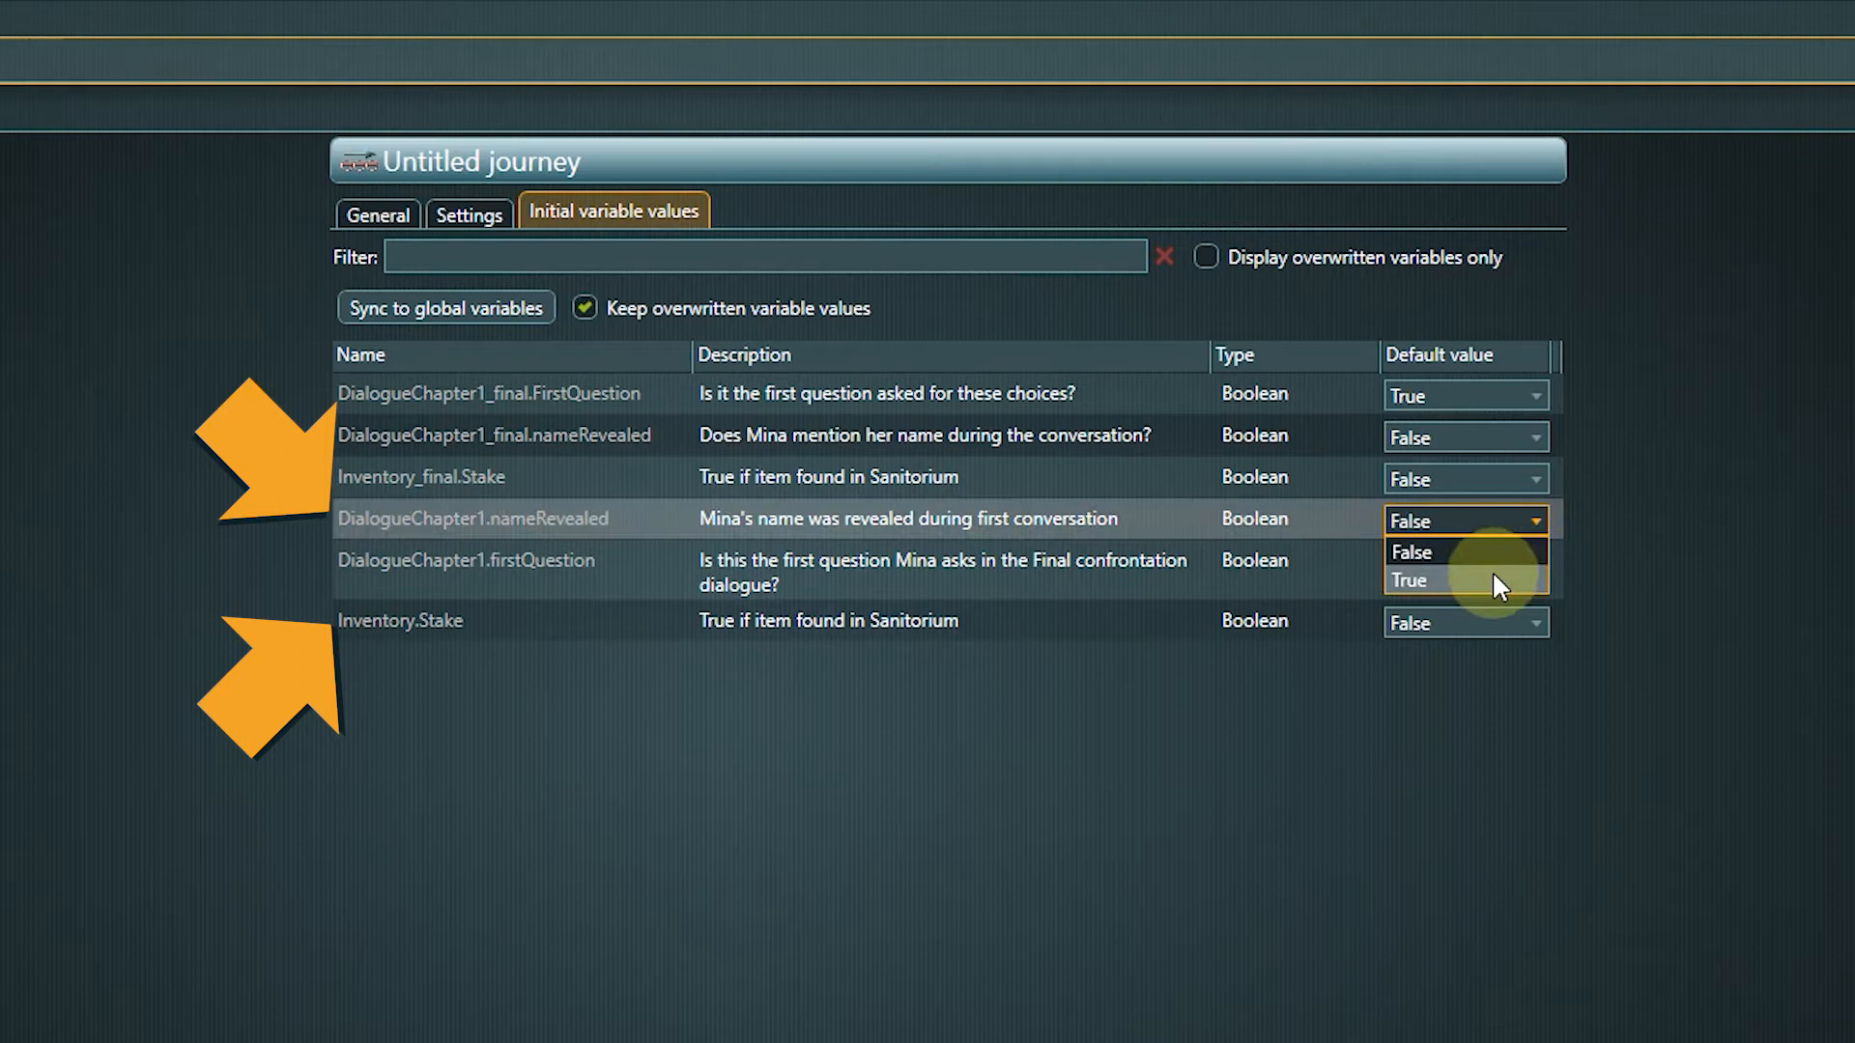
{"action": "left_click", "coordinate": [1408, 580]}
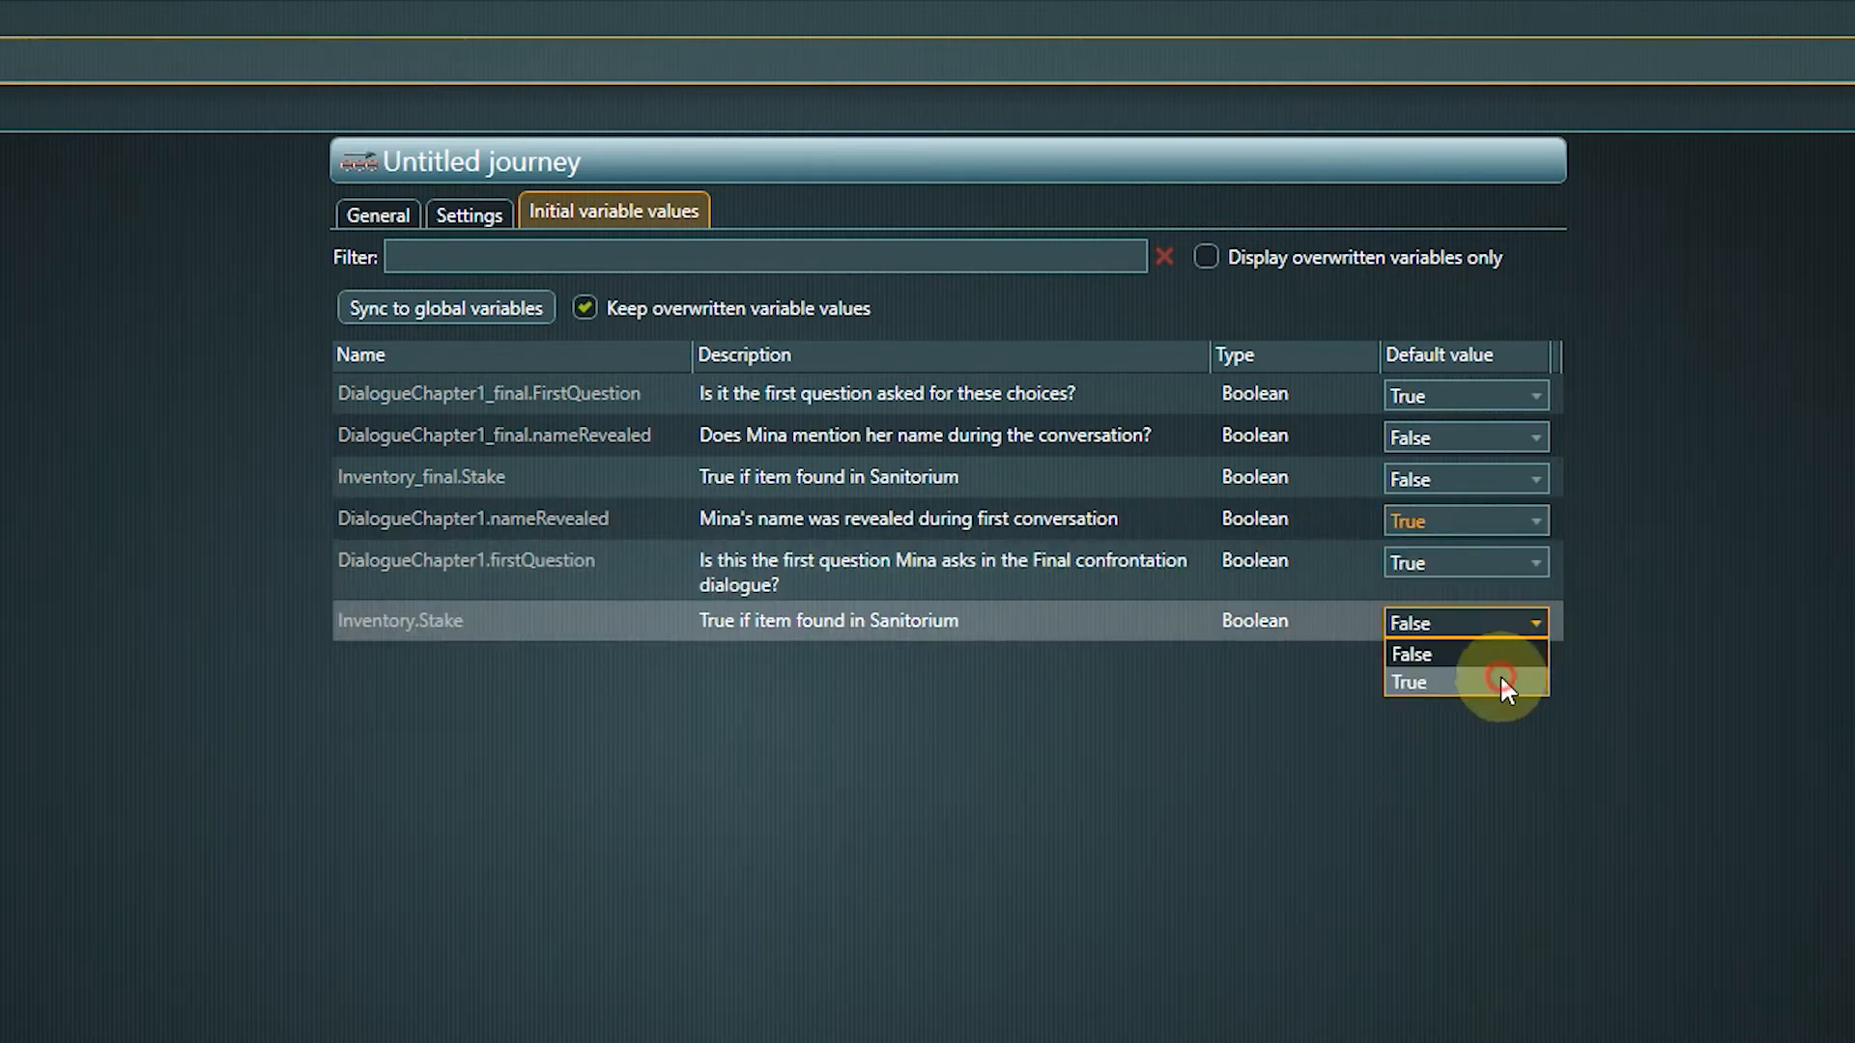
{"action": "left_click", "coordinate": [1409, 682]}
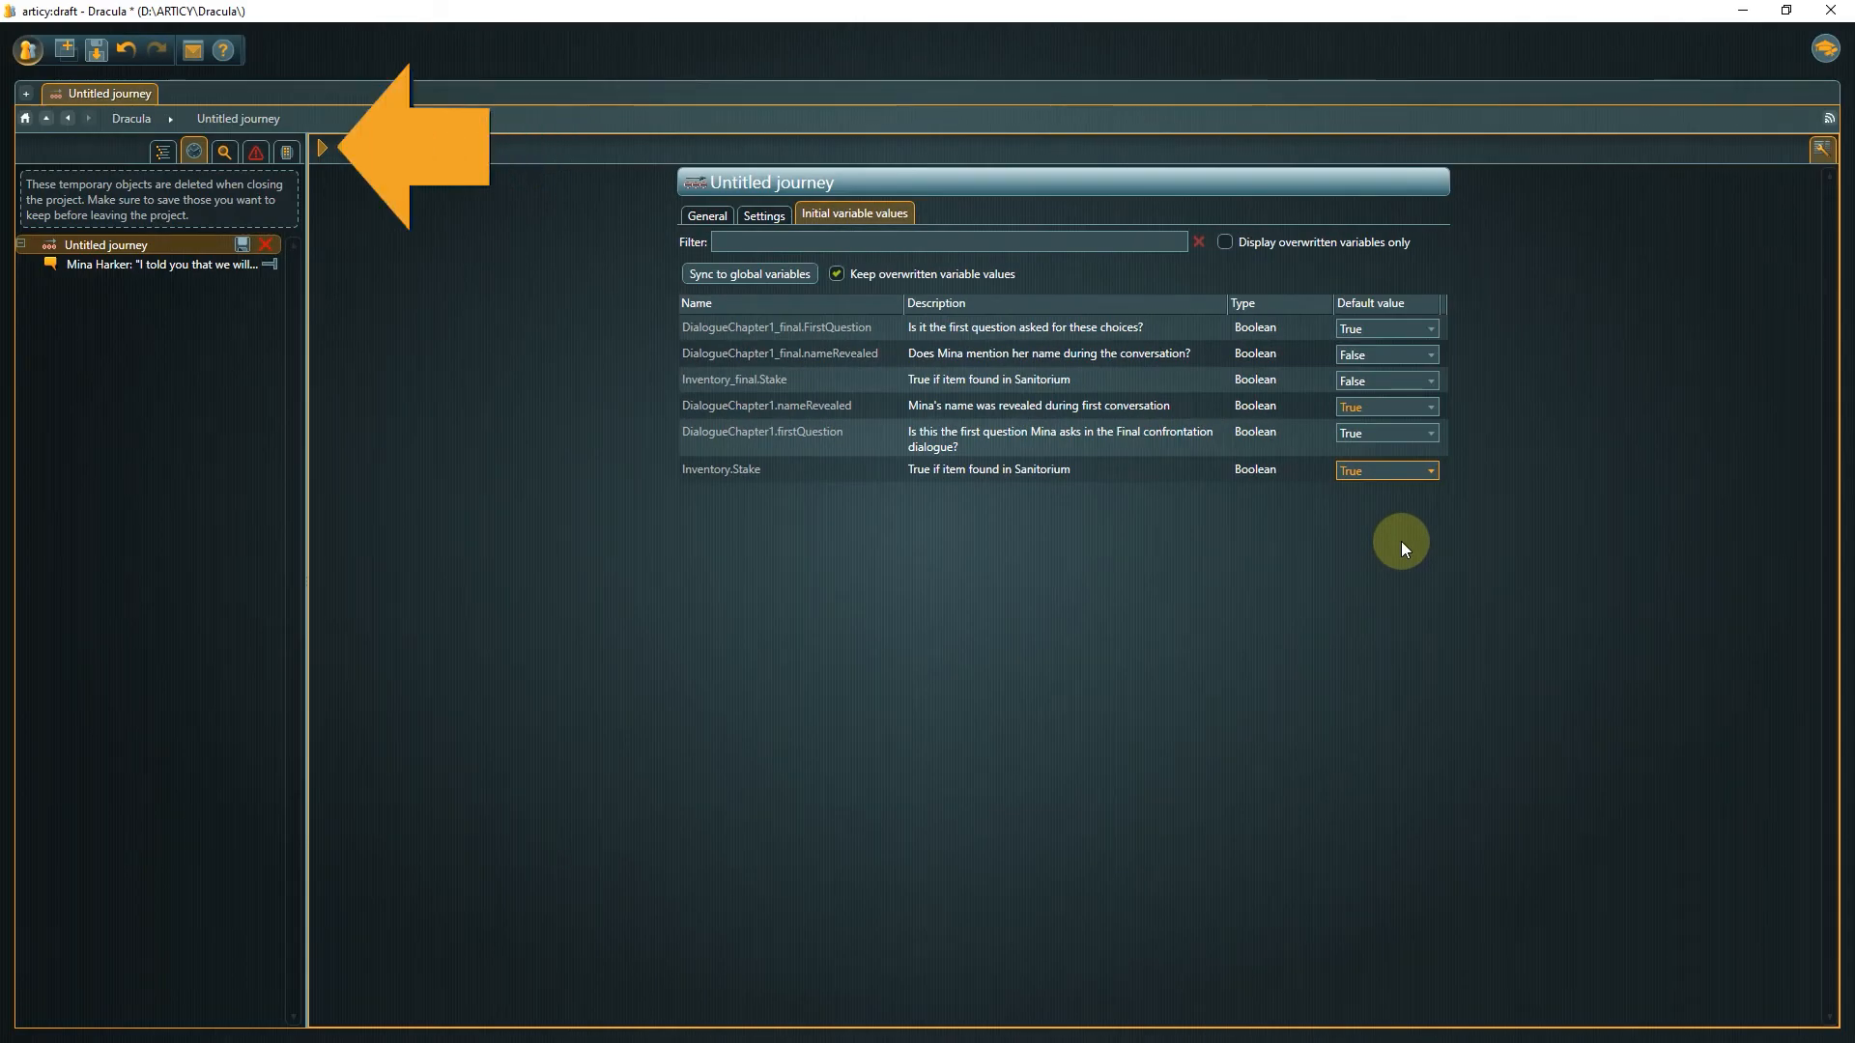
{"action": "mouse_move", "coordinate": [434, 230]}
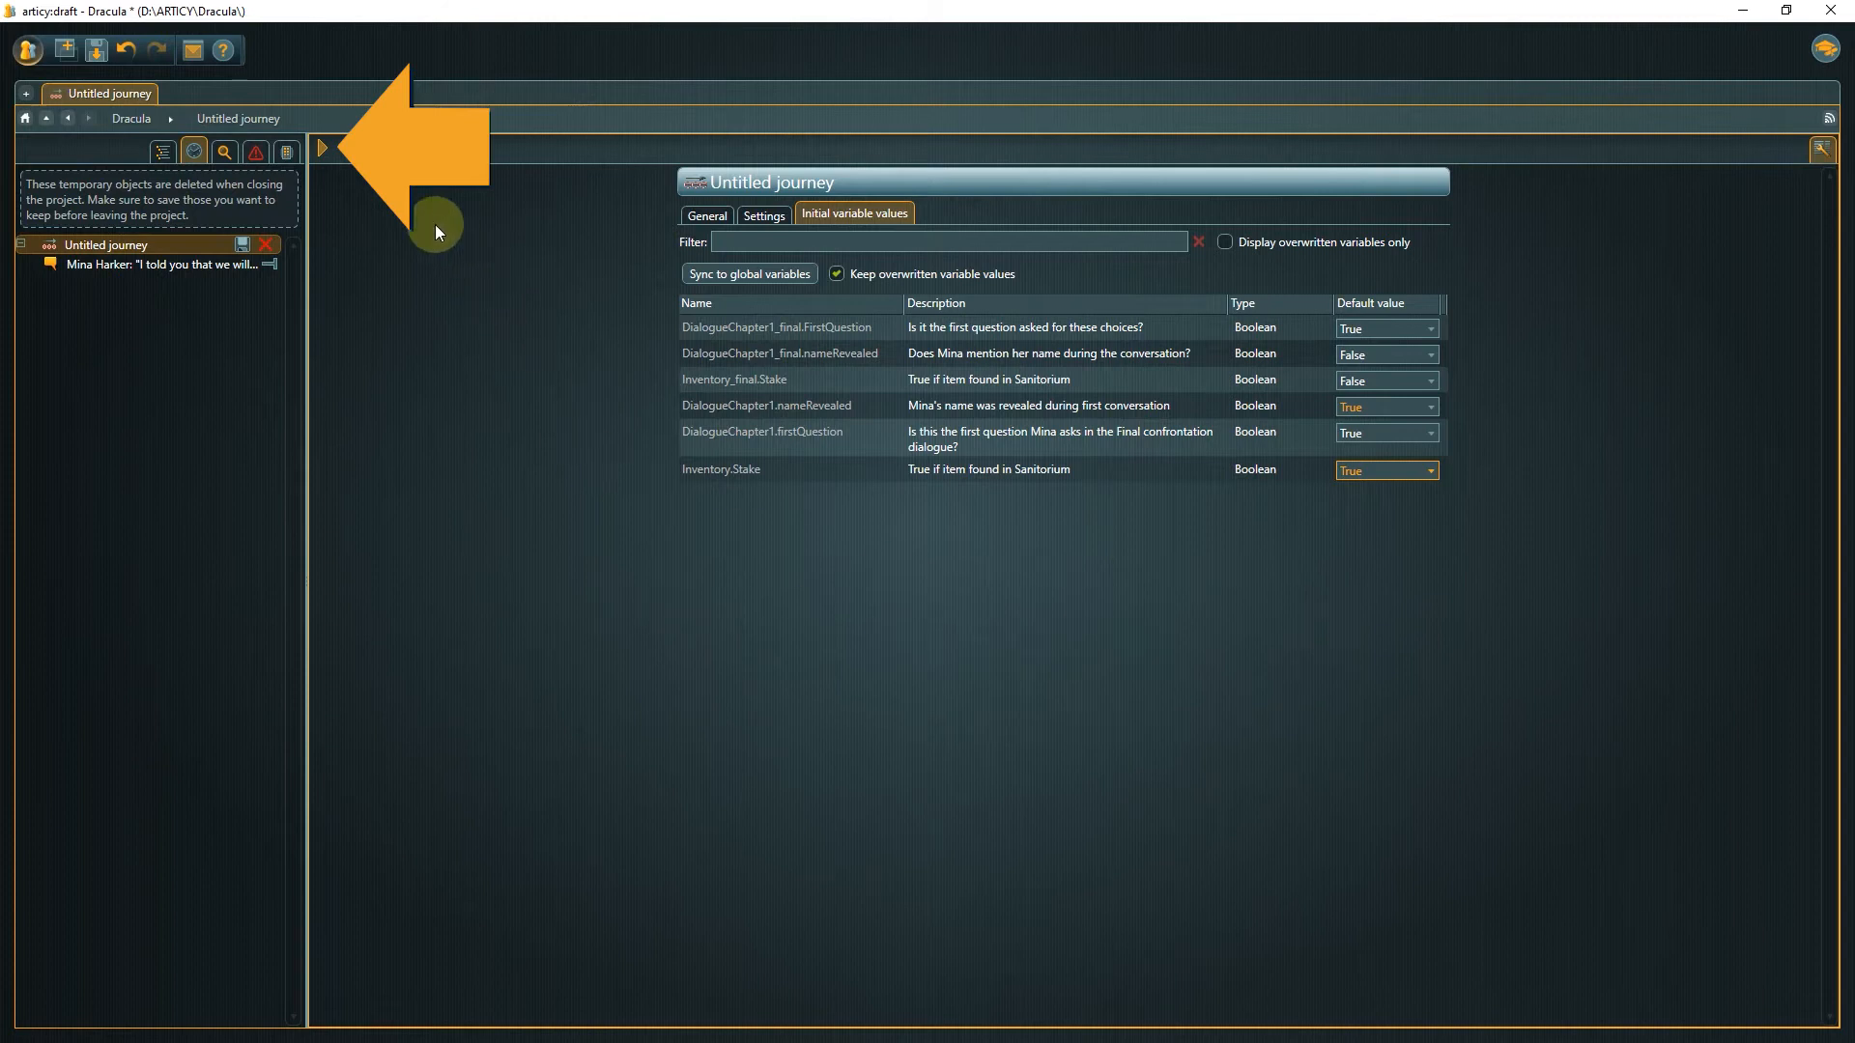
- Play the journey and advance past Mina's opening line
{"action": "left_click", "coordinate": [322, 147]}
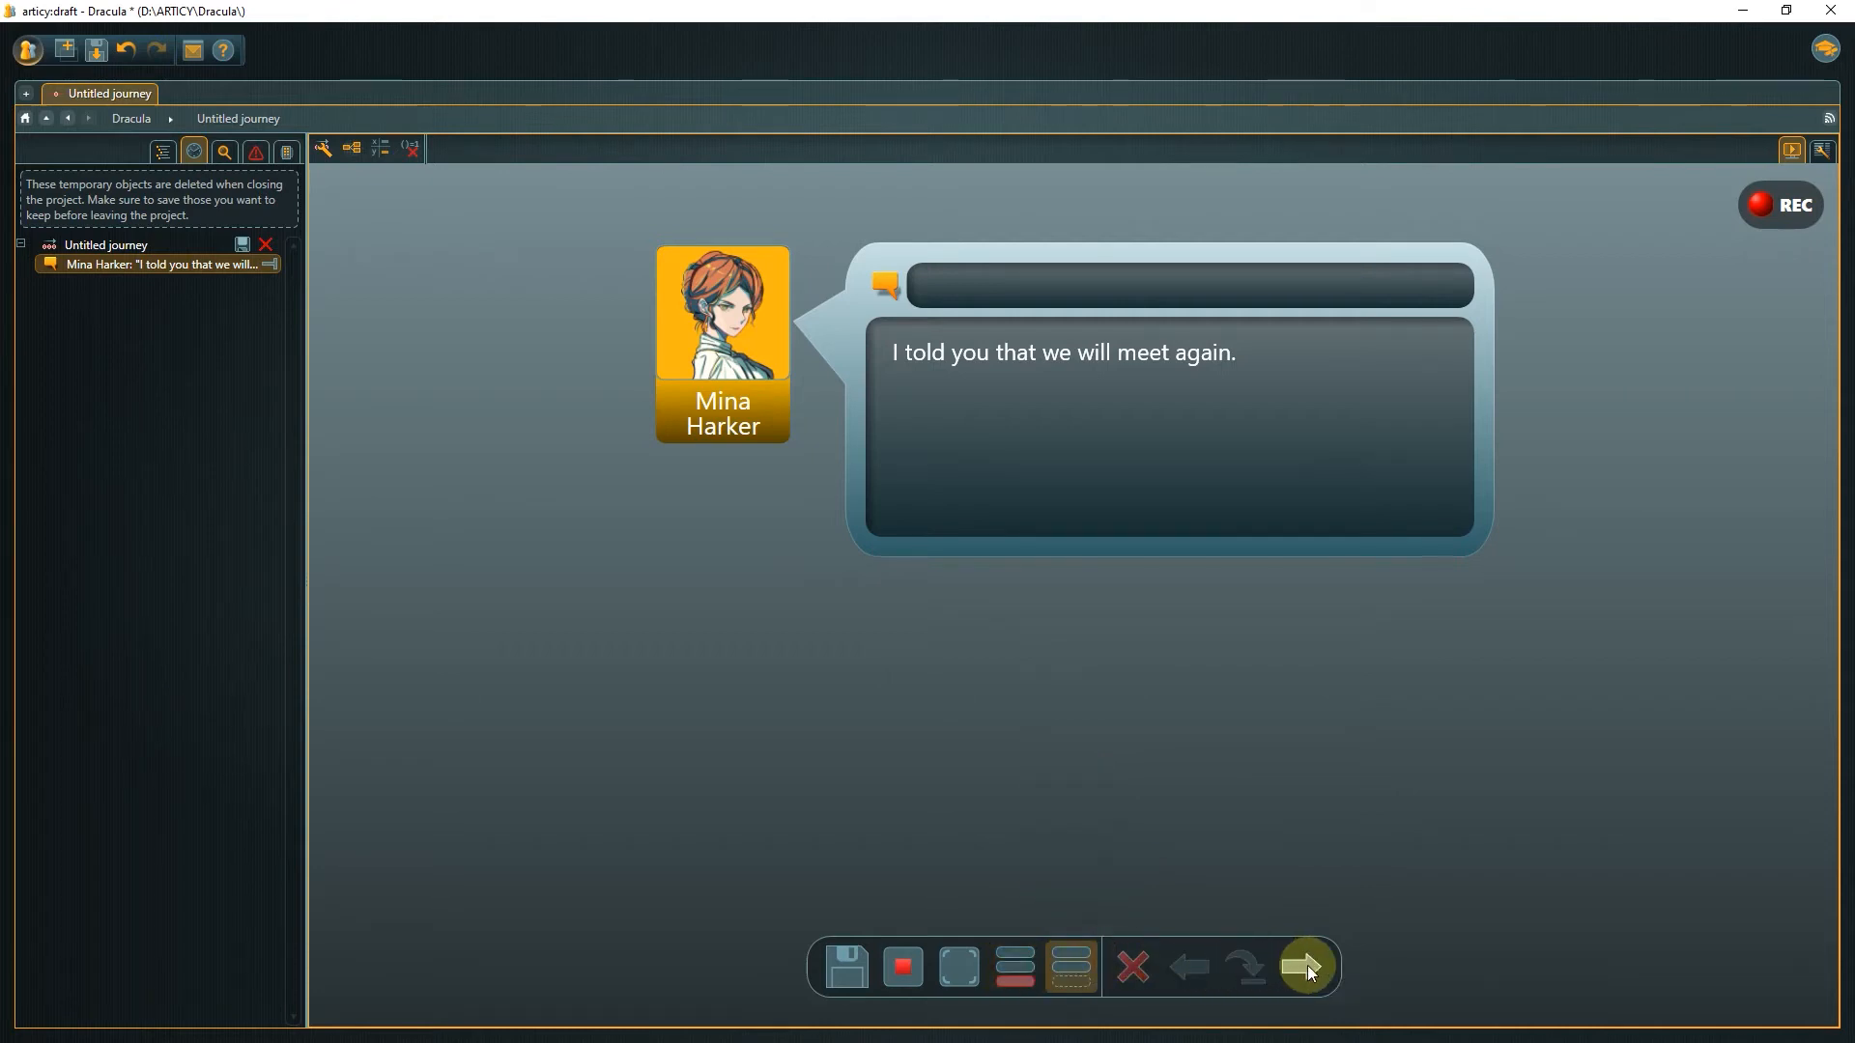
{"action": "left_click", "coordinate": [1306, 966]}
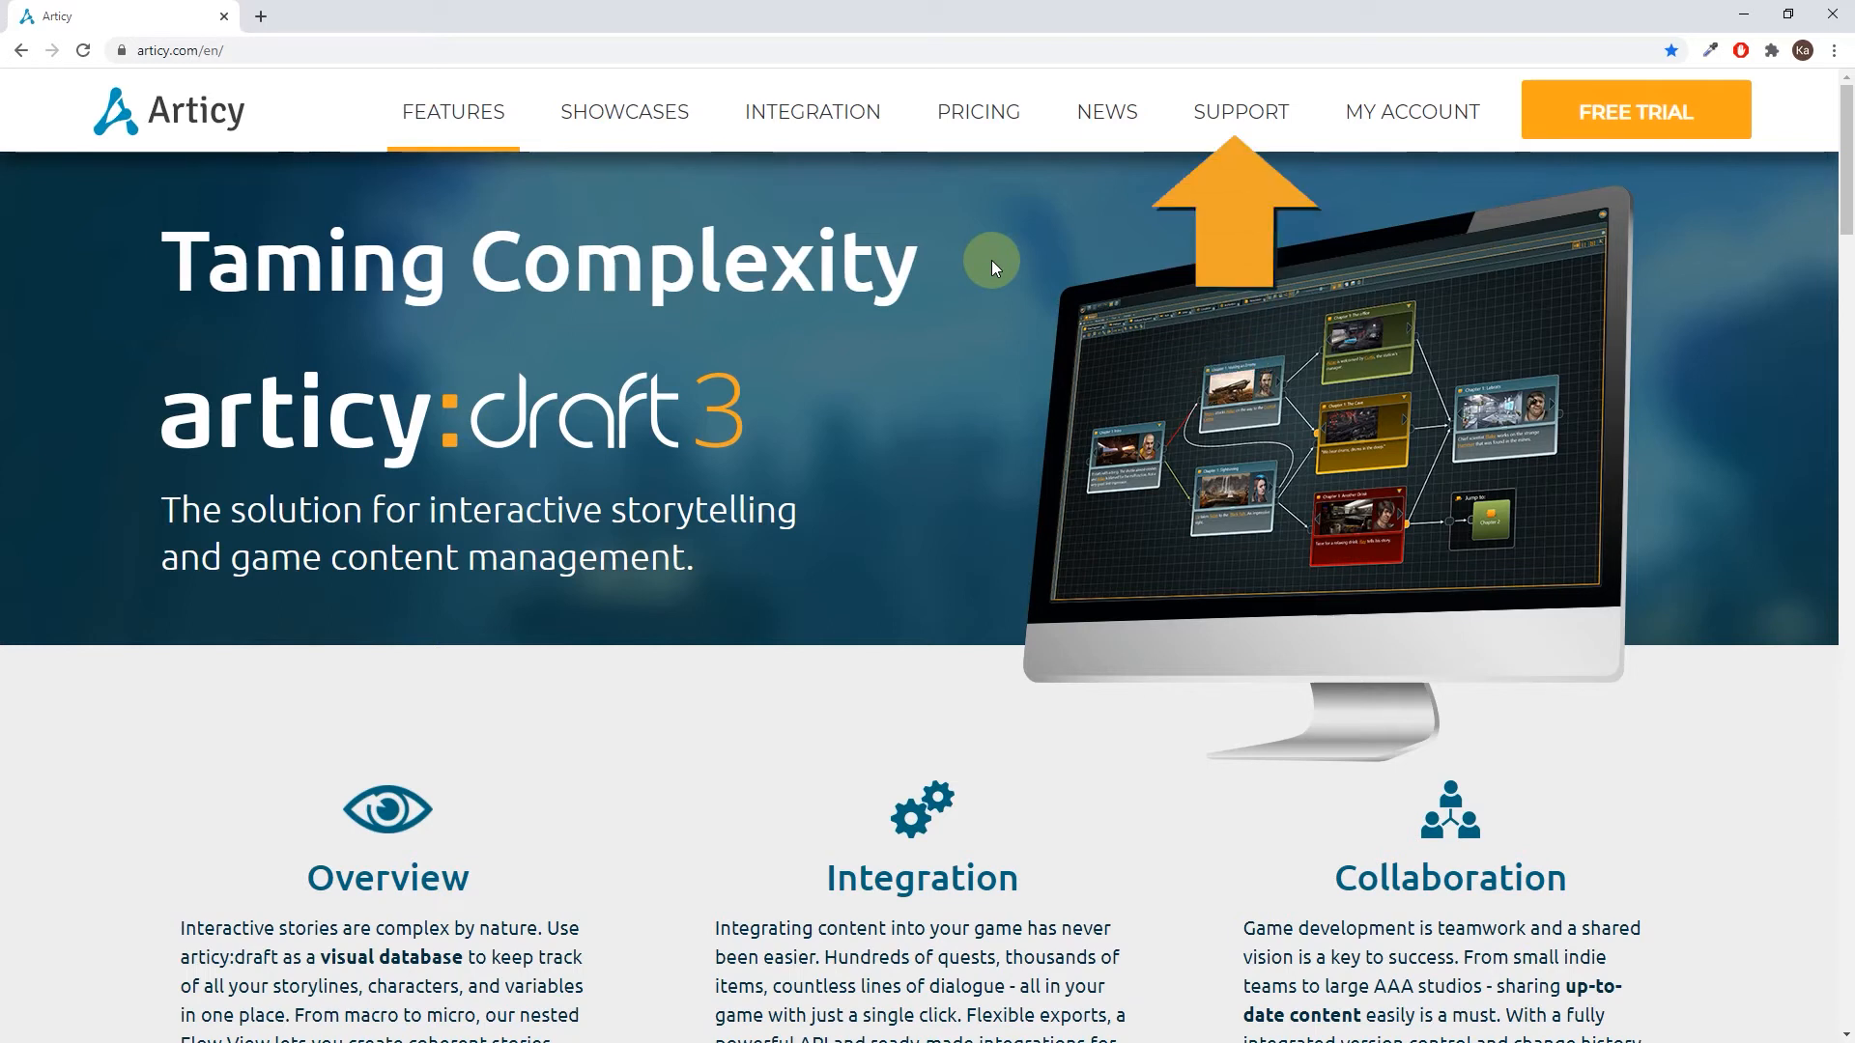
{"action": "left_click", "coordinate": [1240, 112]}
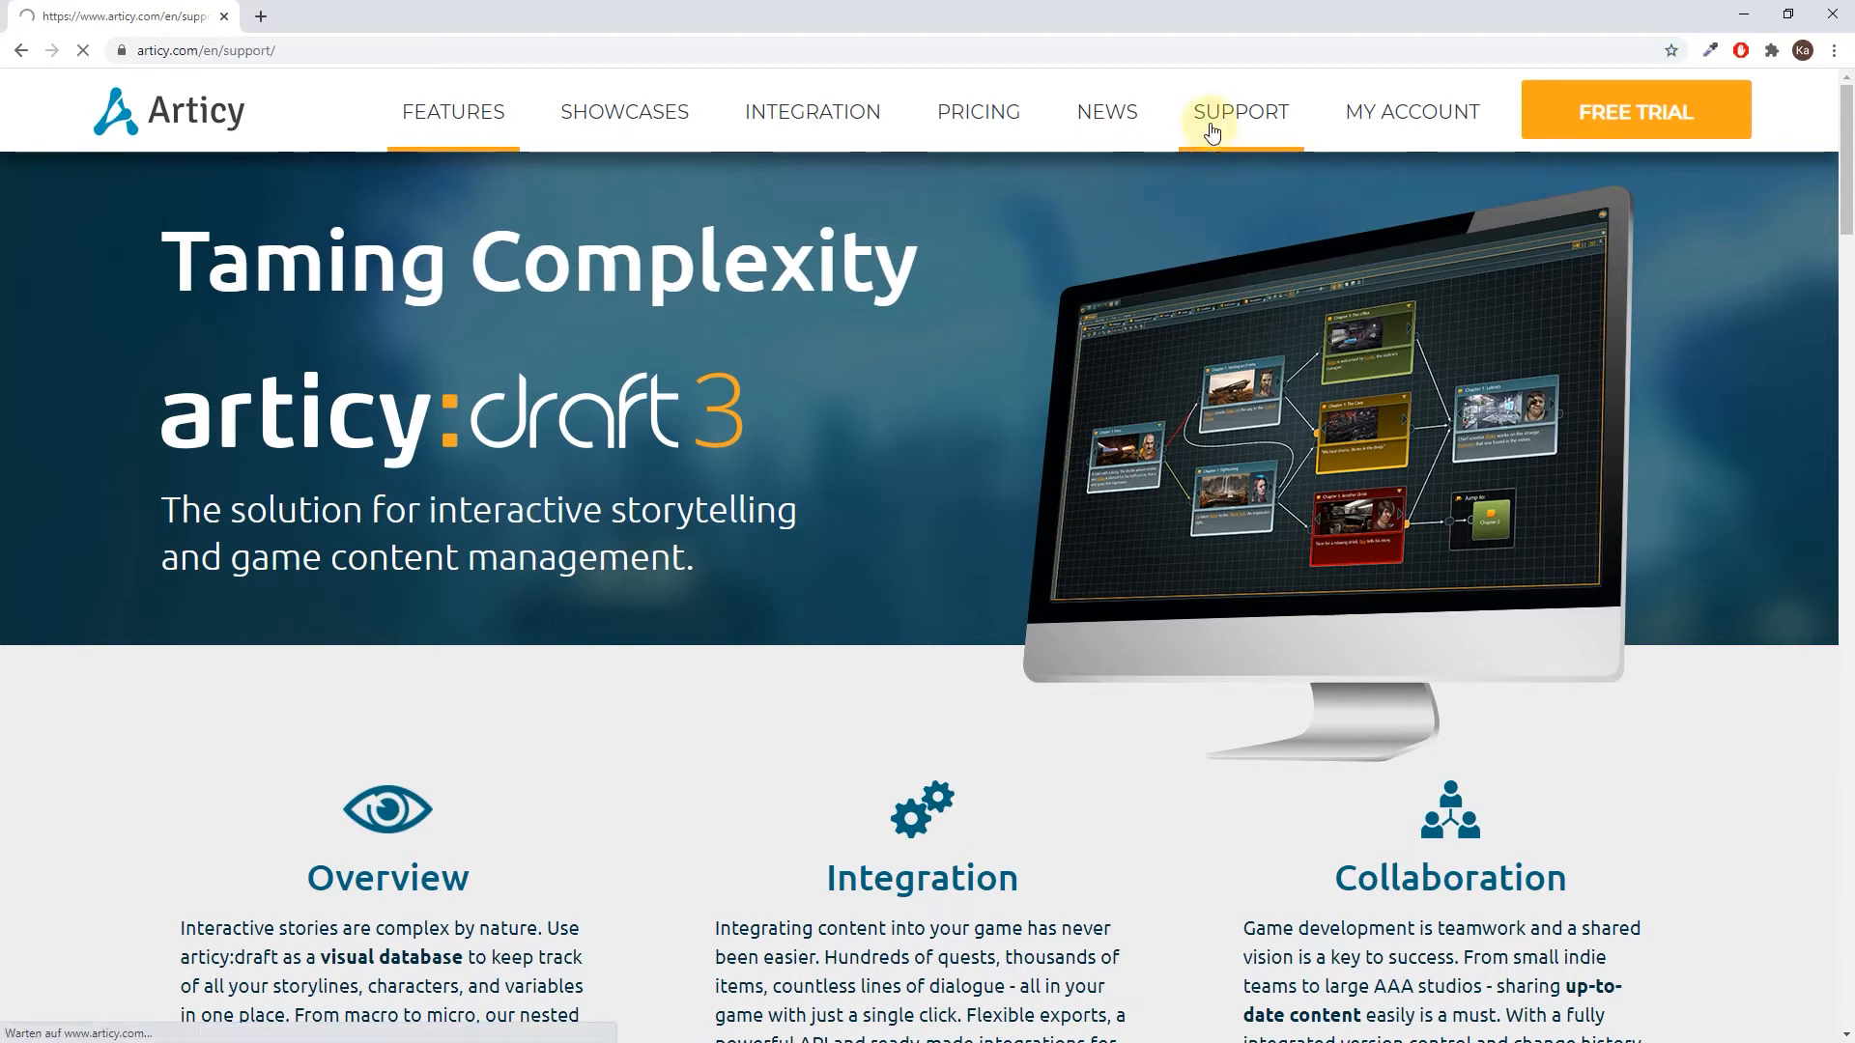
{"action": "left_click", "coordinate": [1239, 112]}
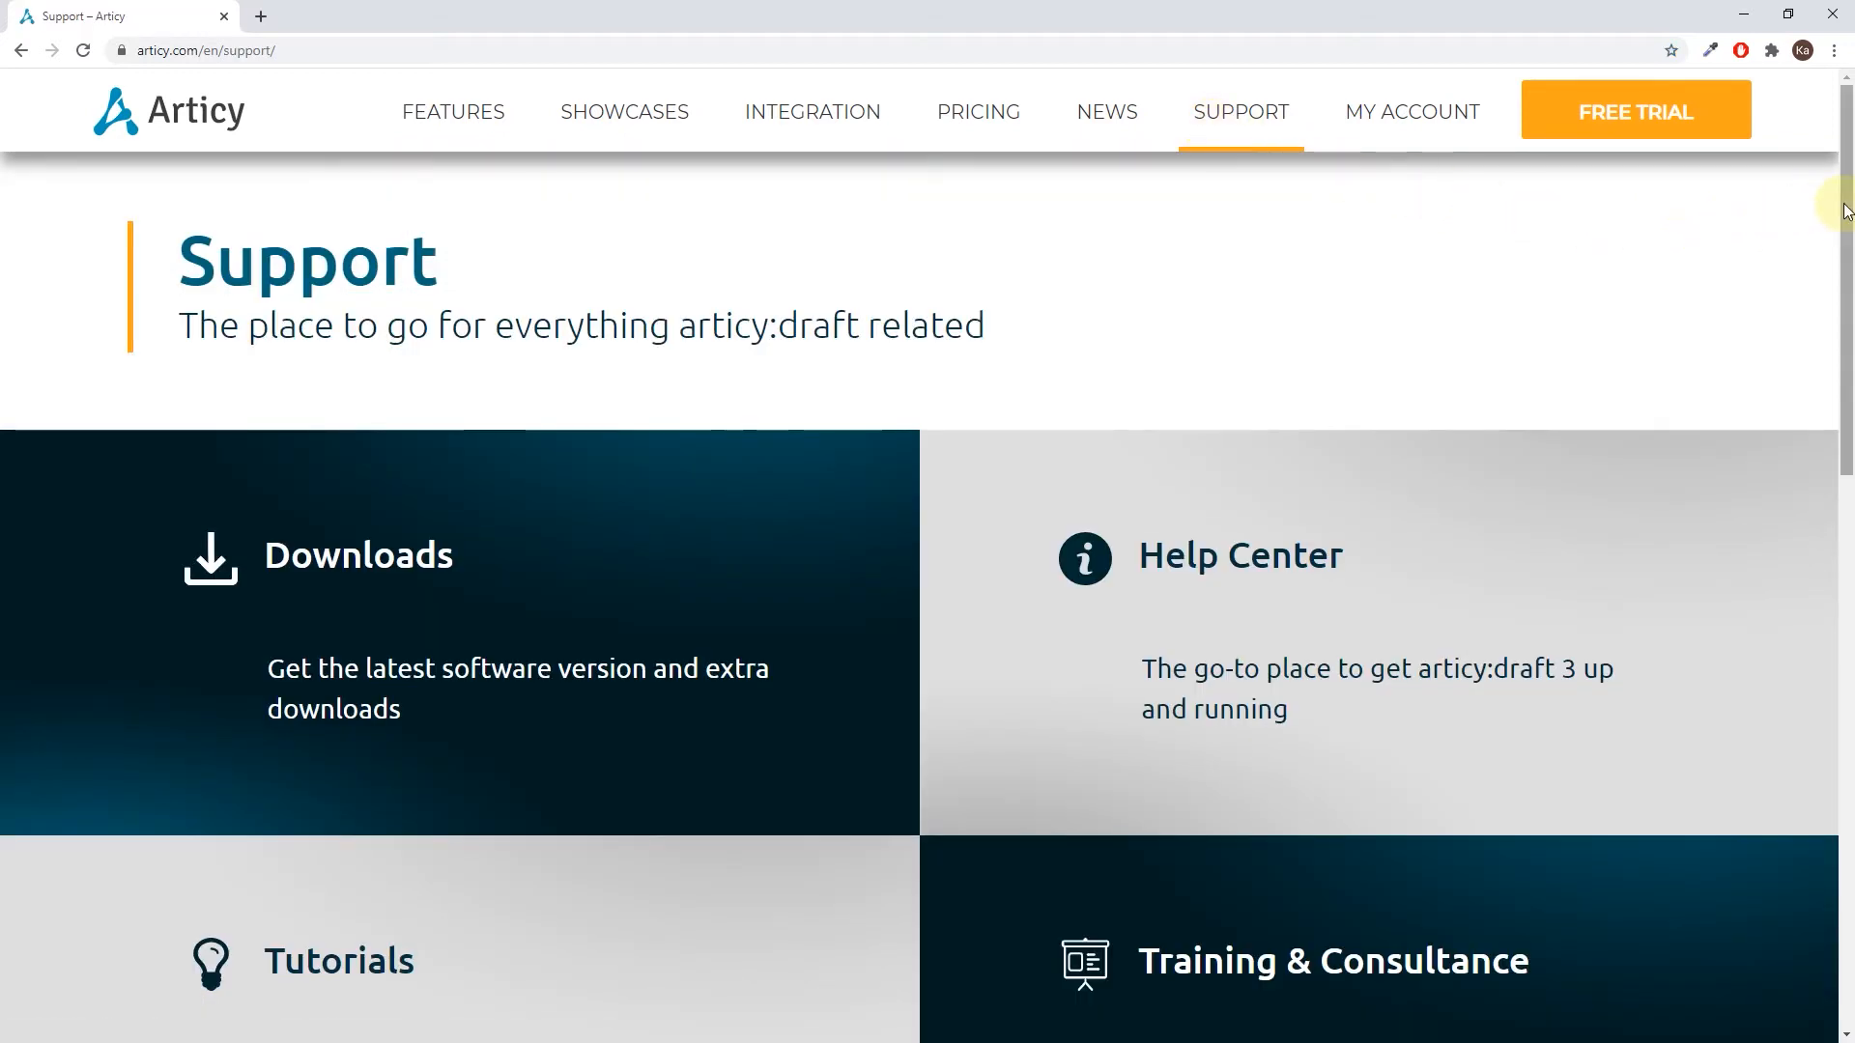
{"action": "scroll", "scroll_direction": "down", "scroll_amount": 3}
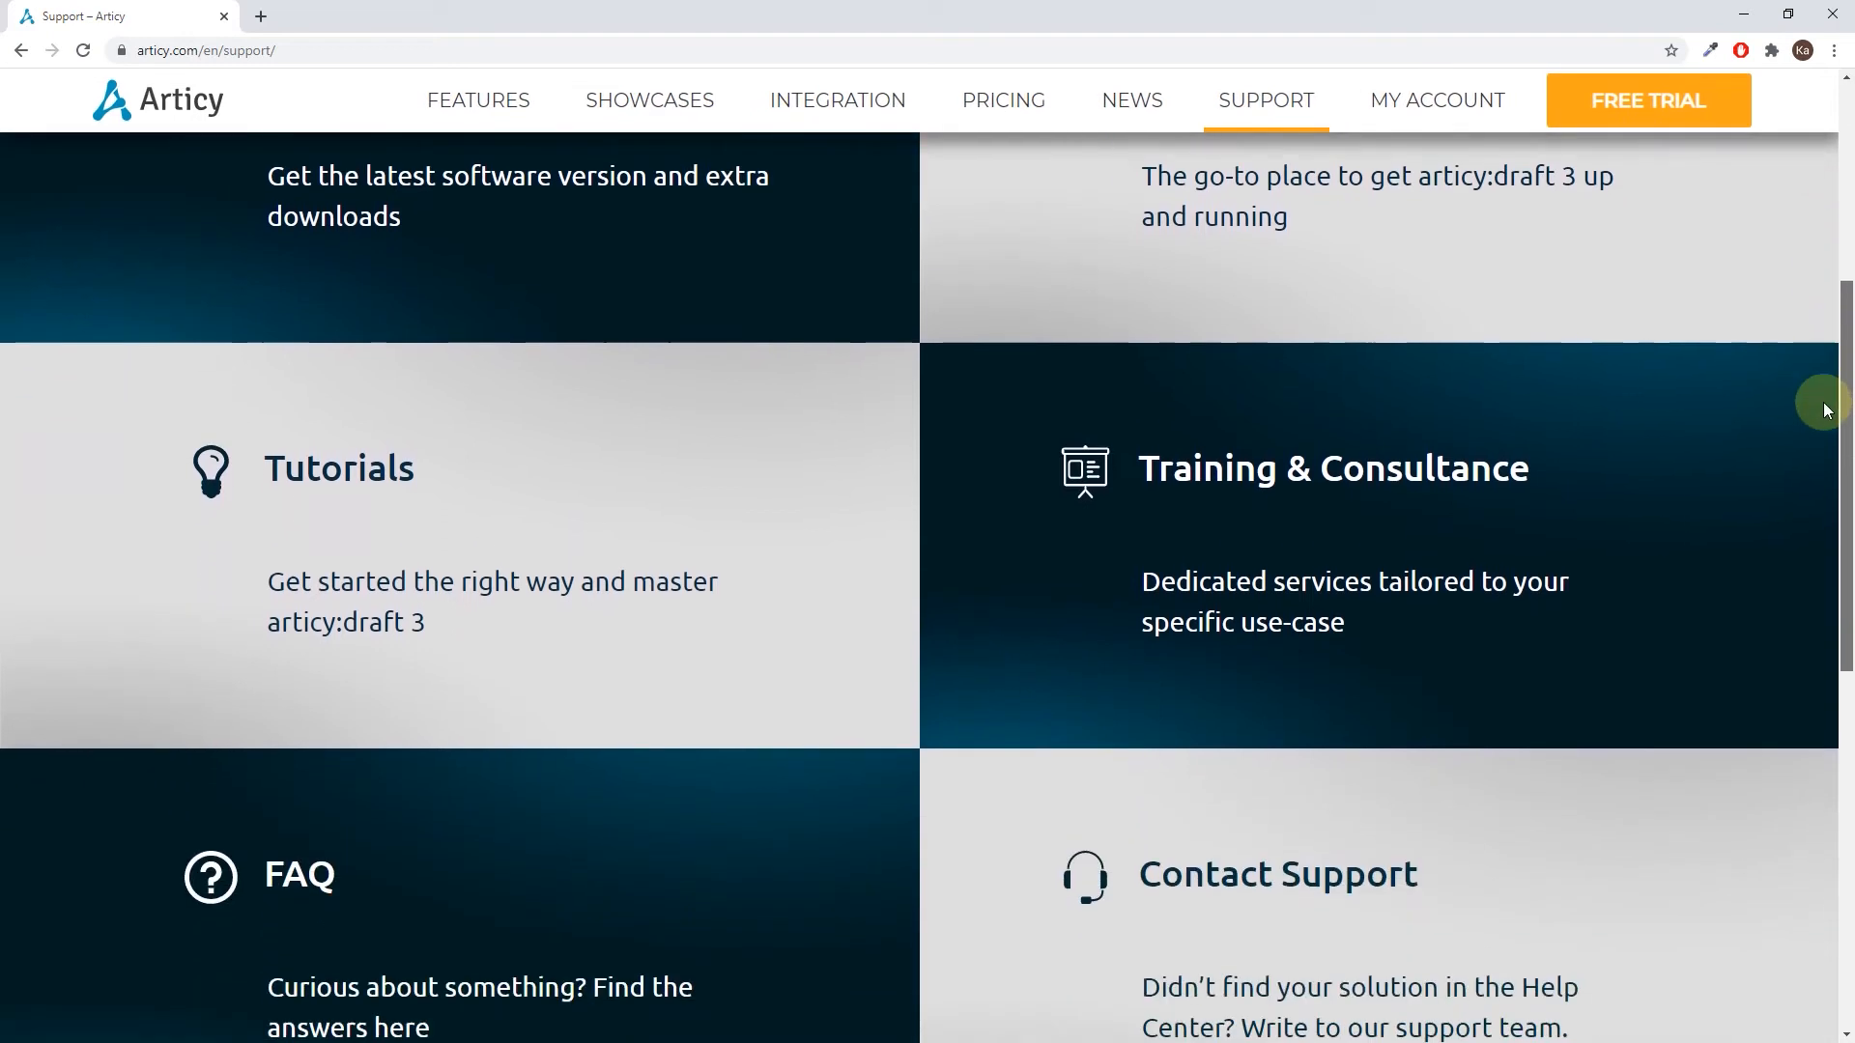
{"action": "scroll", "scroll_direction": "down", "scroll_amount": 3}
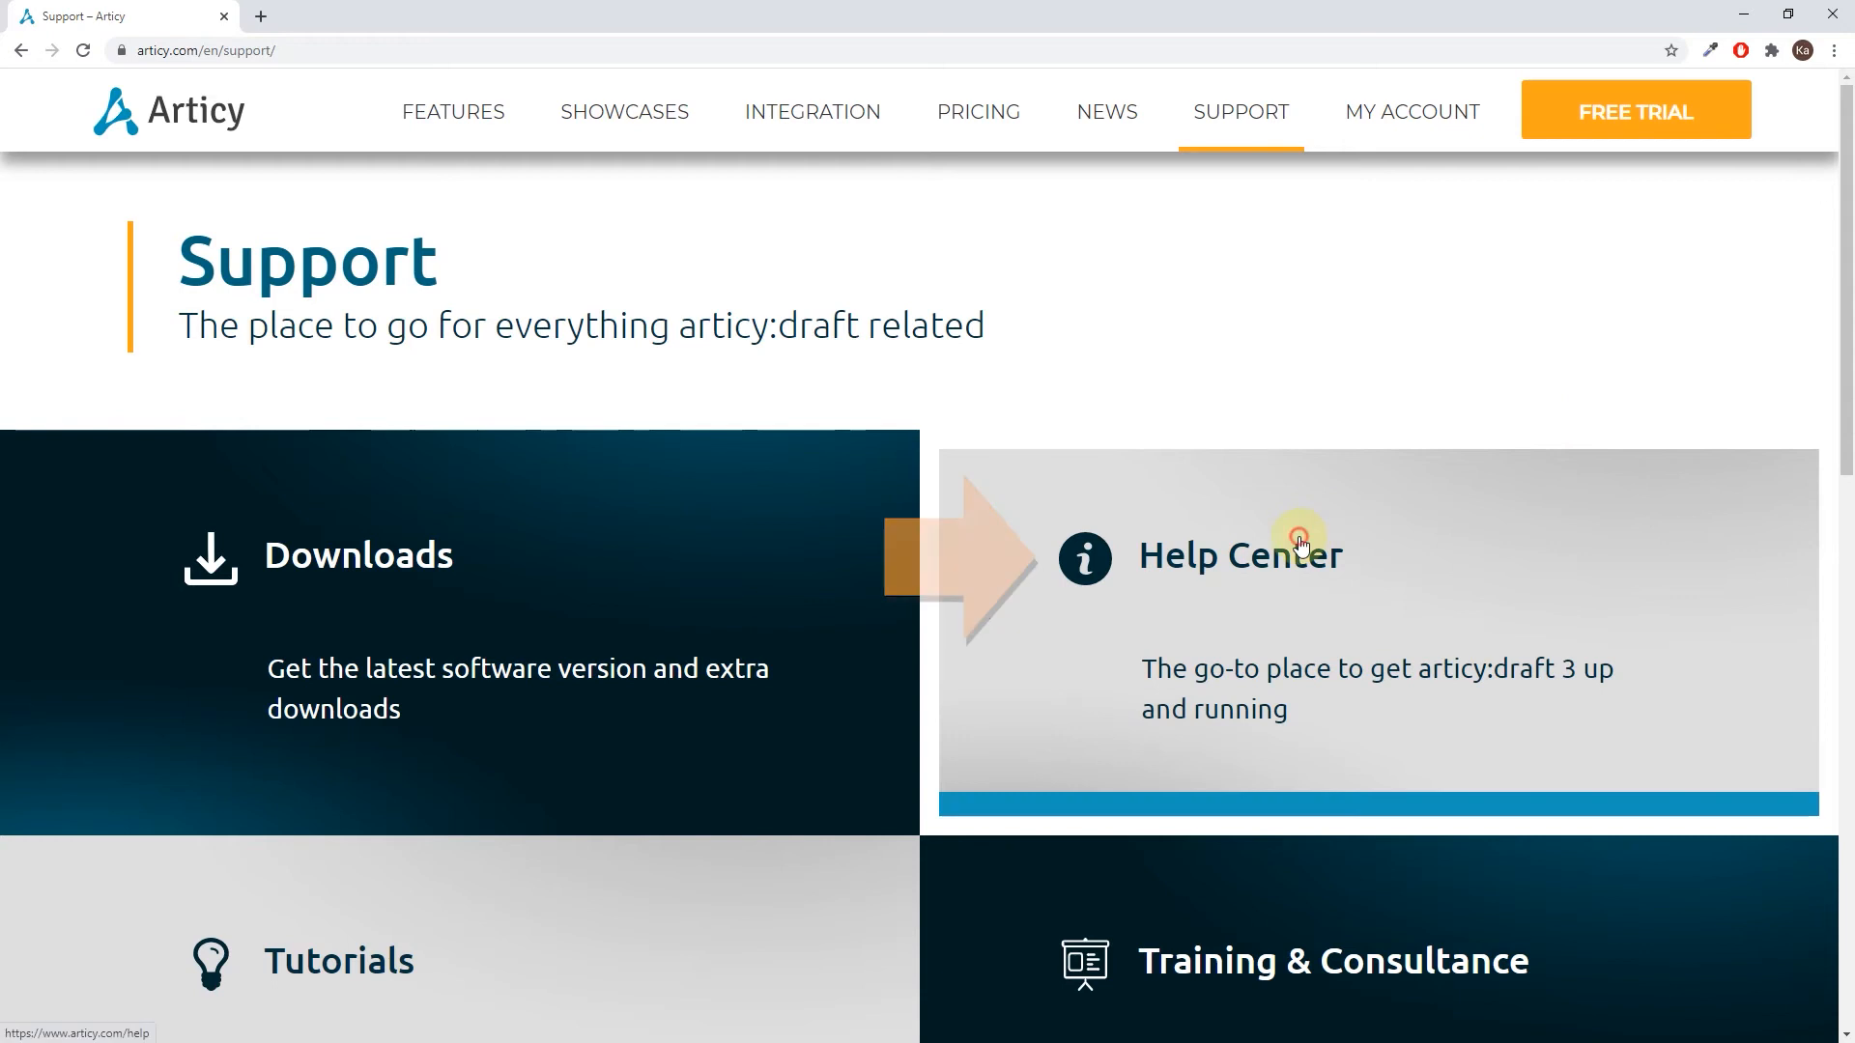
{"action": "left_click", "coordinate": [1241, 556]}
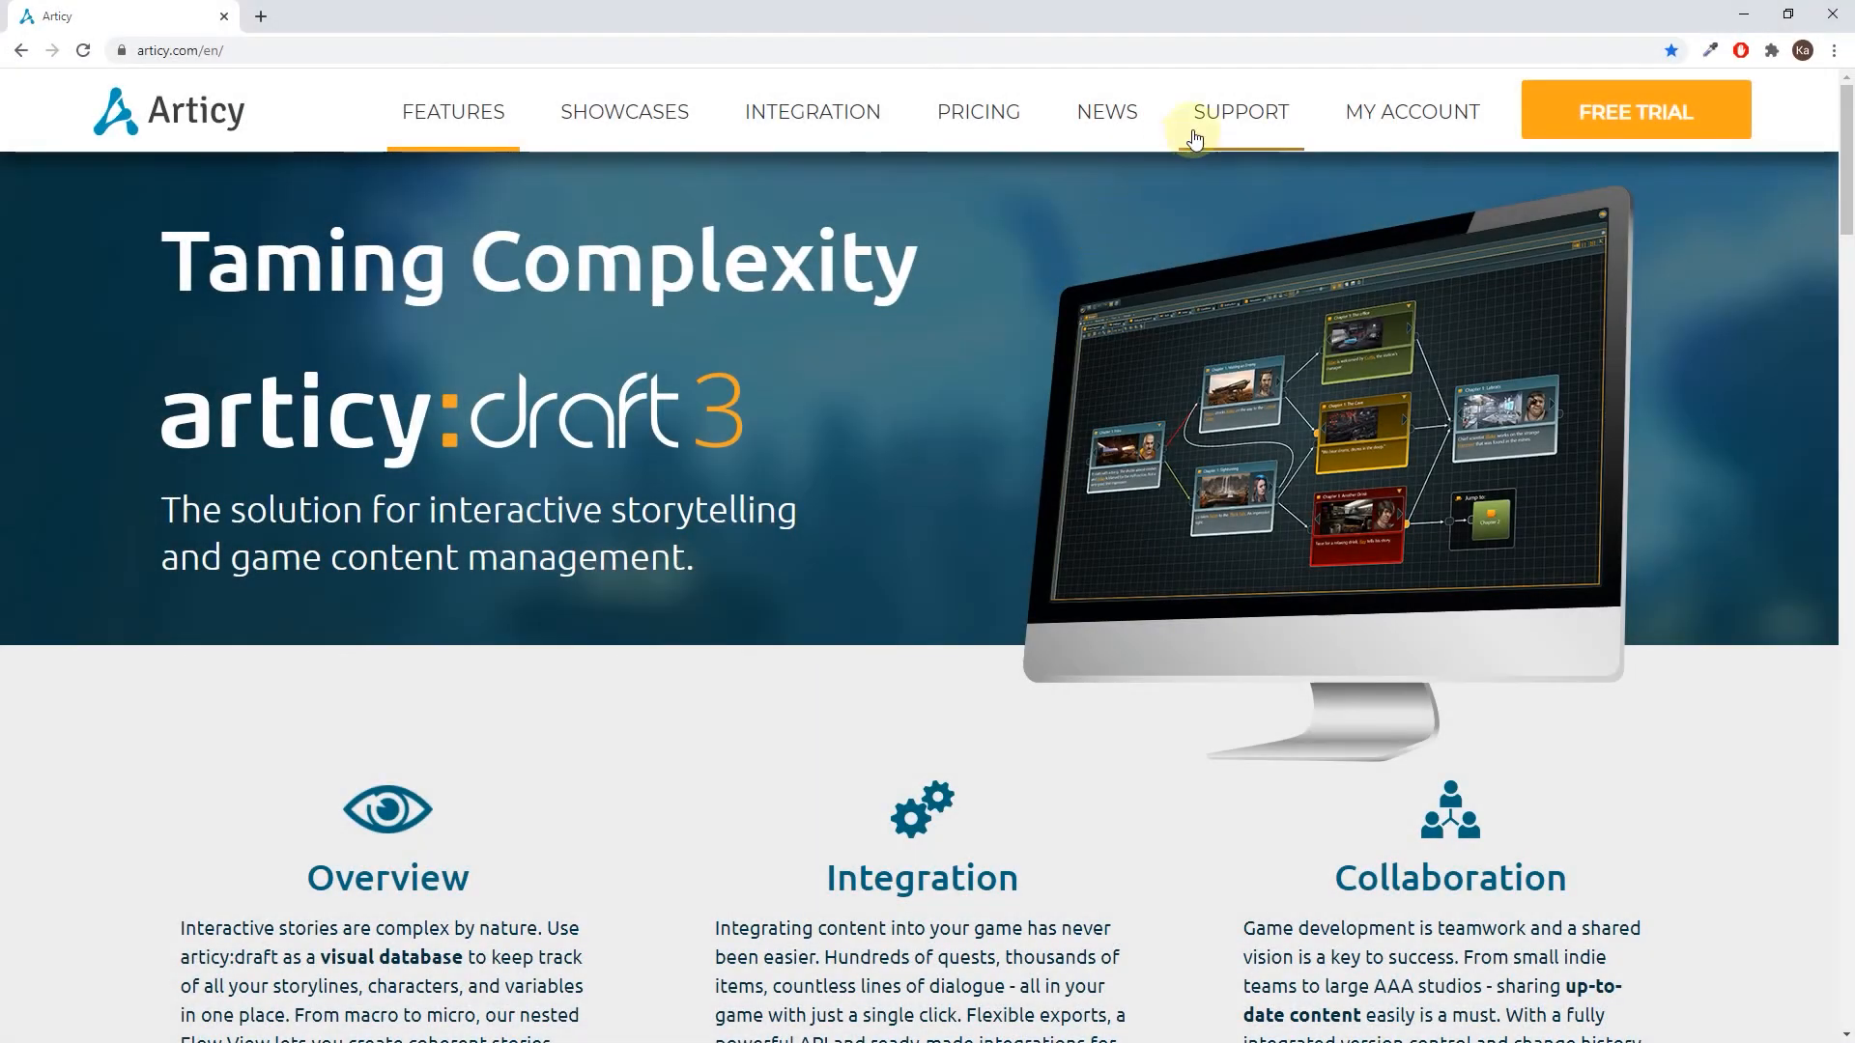
- View the Downloads page's Unity Integration demo projects, then go to Showcases
{"action": "left_click", "coordinate": [1241, 112]}
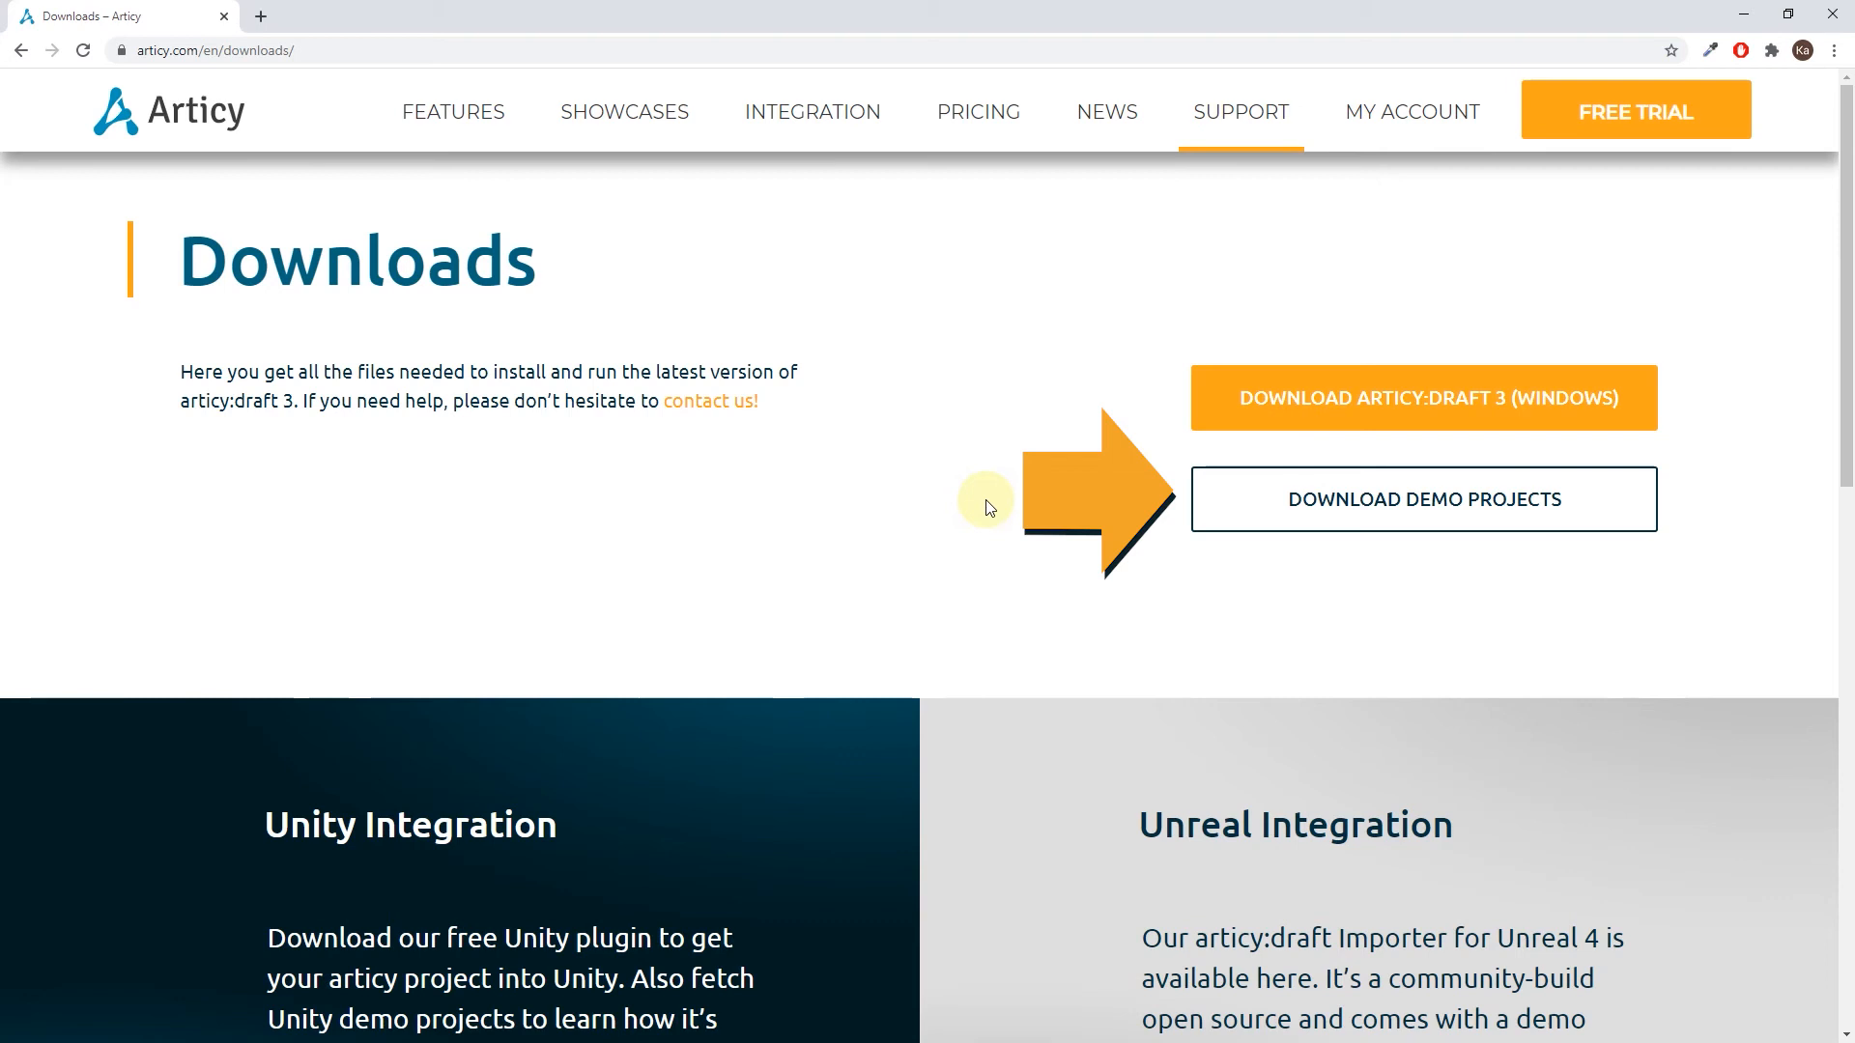
{"action": "scroll", "scroll_direction": "down", "scroll_amount": 3}
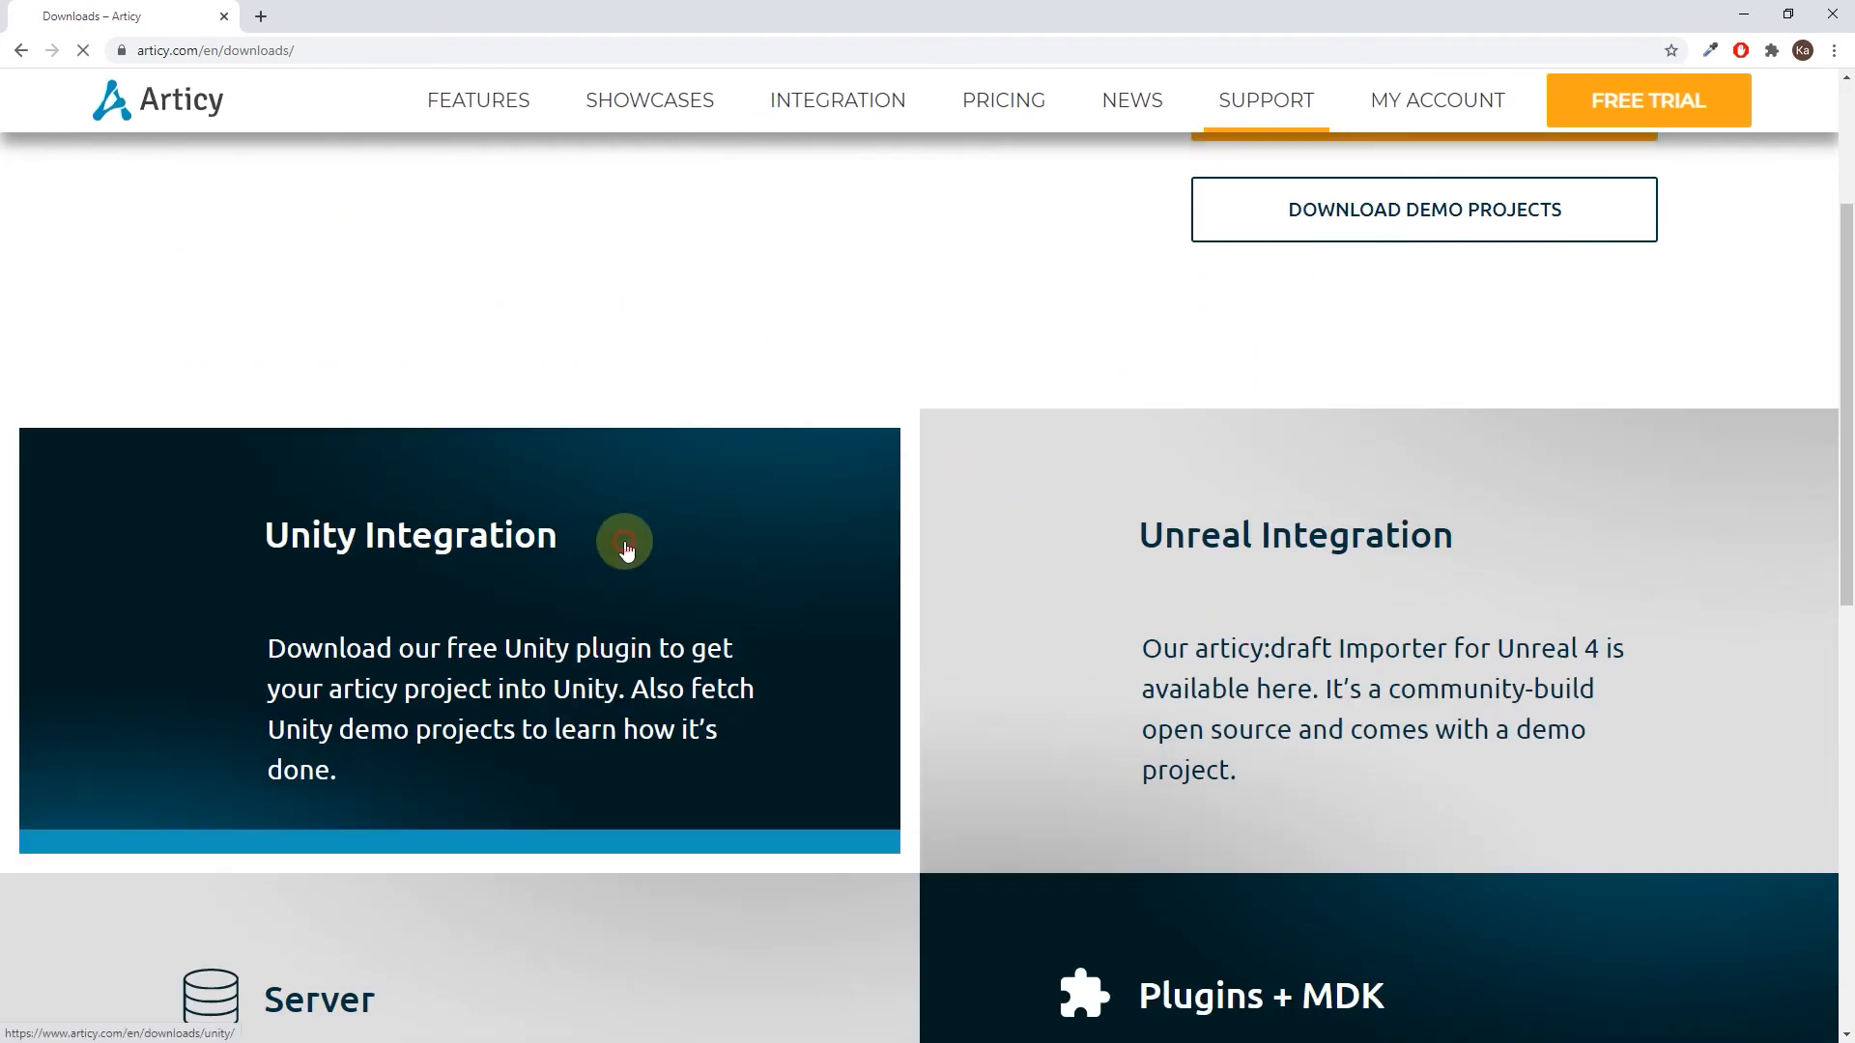
{"action": "left_click", "coordinate": [409, 535]}
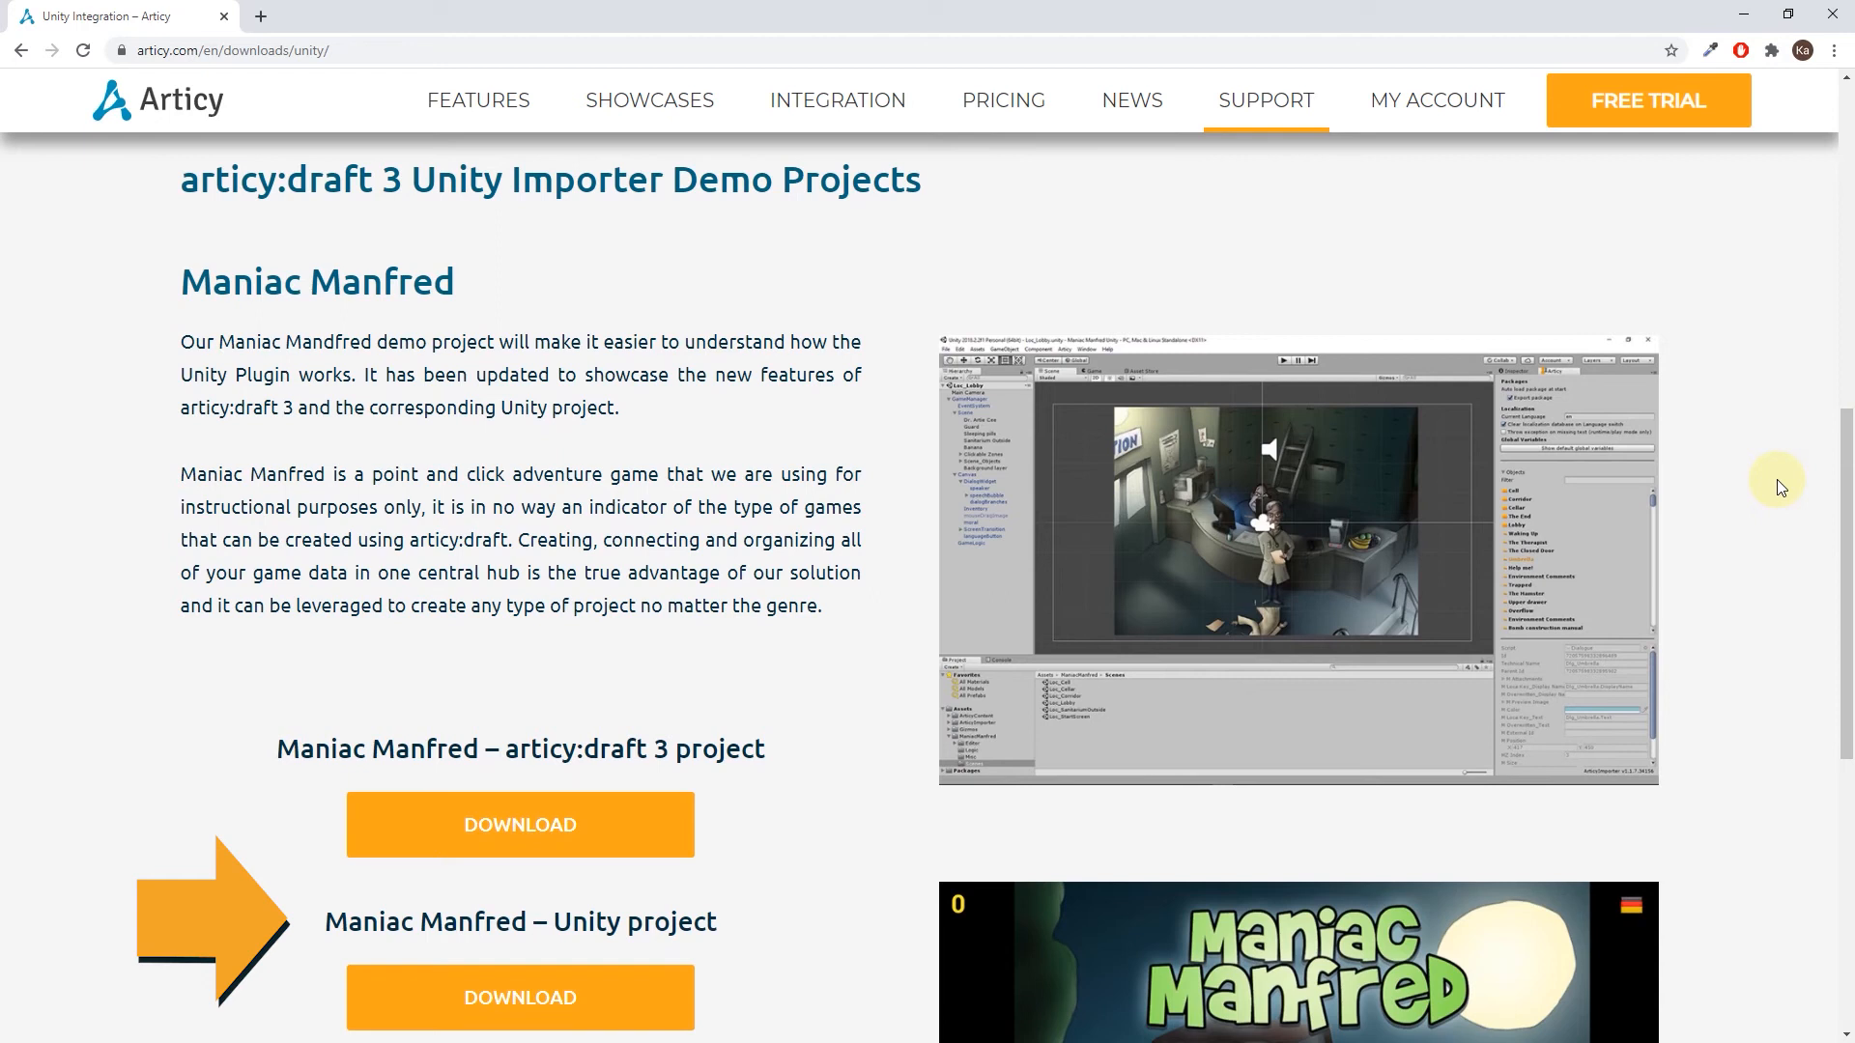
{"action": "left_click", "coordinate": [649, 99]}
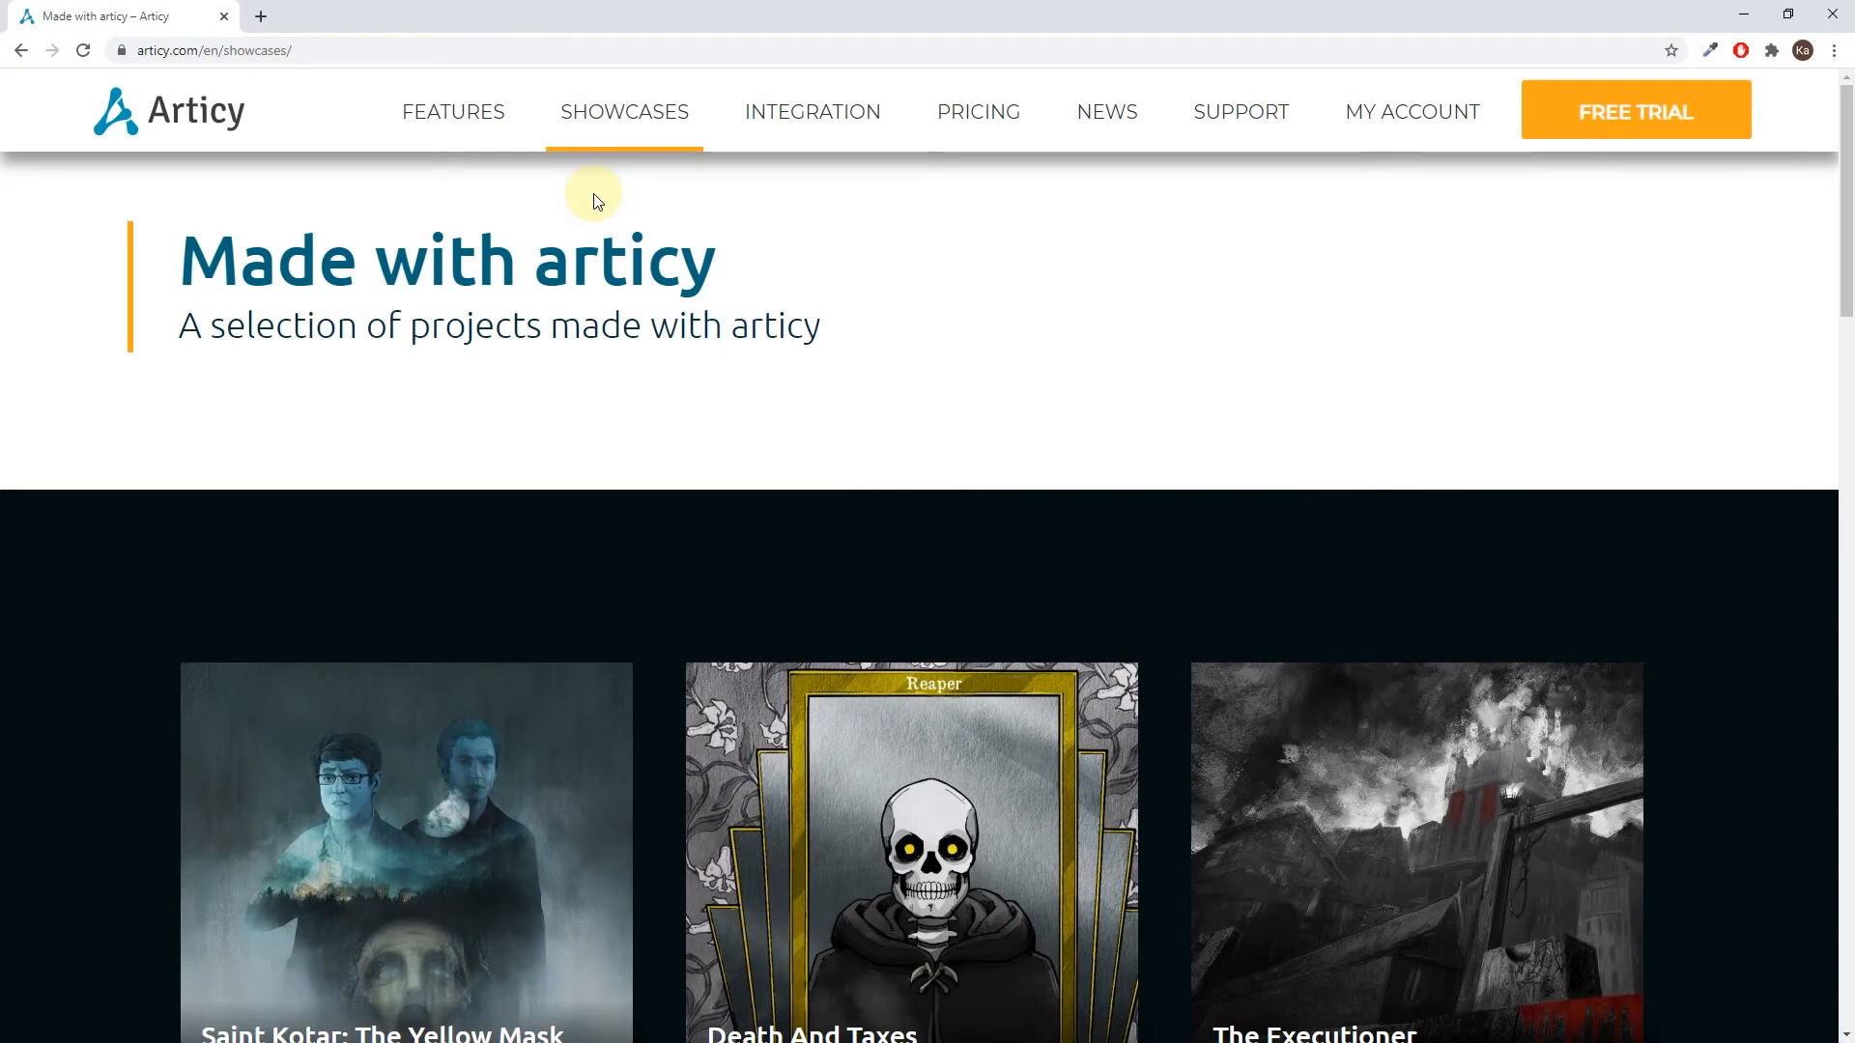
{"action": "mouse_move", "coordinate": [1843, 210]}
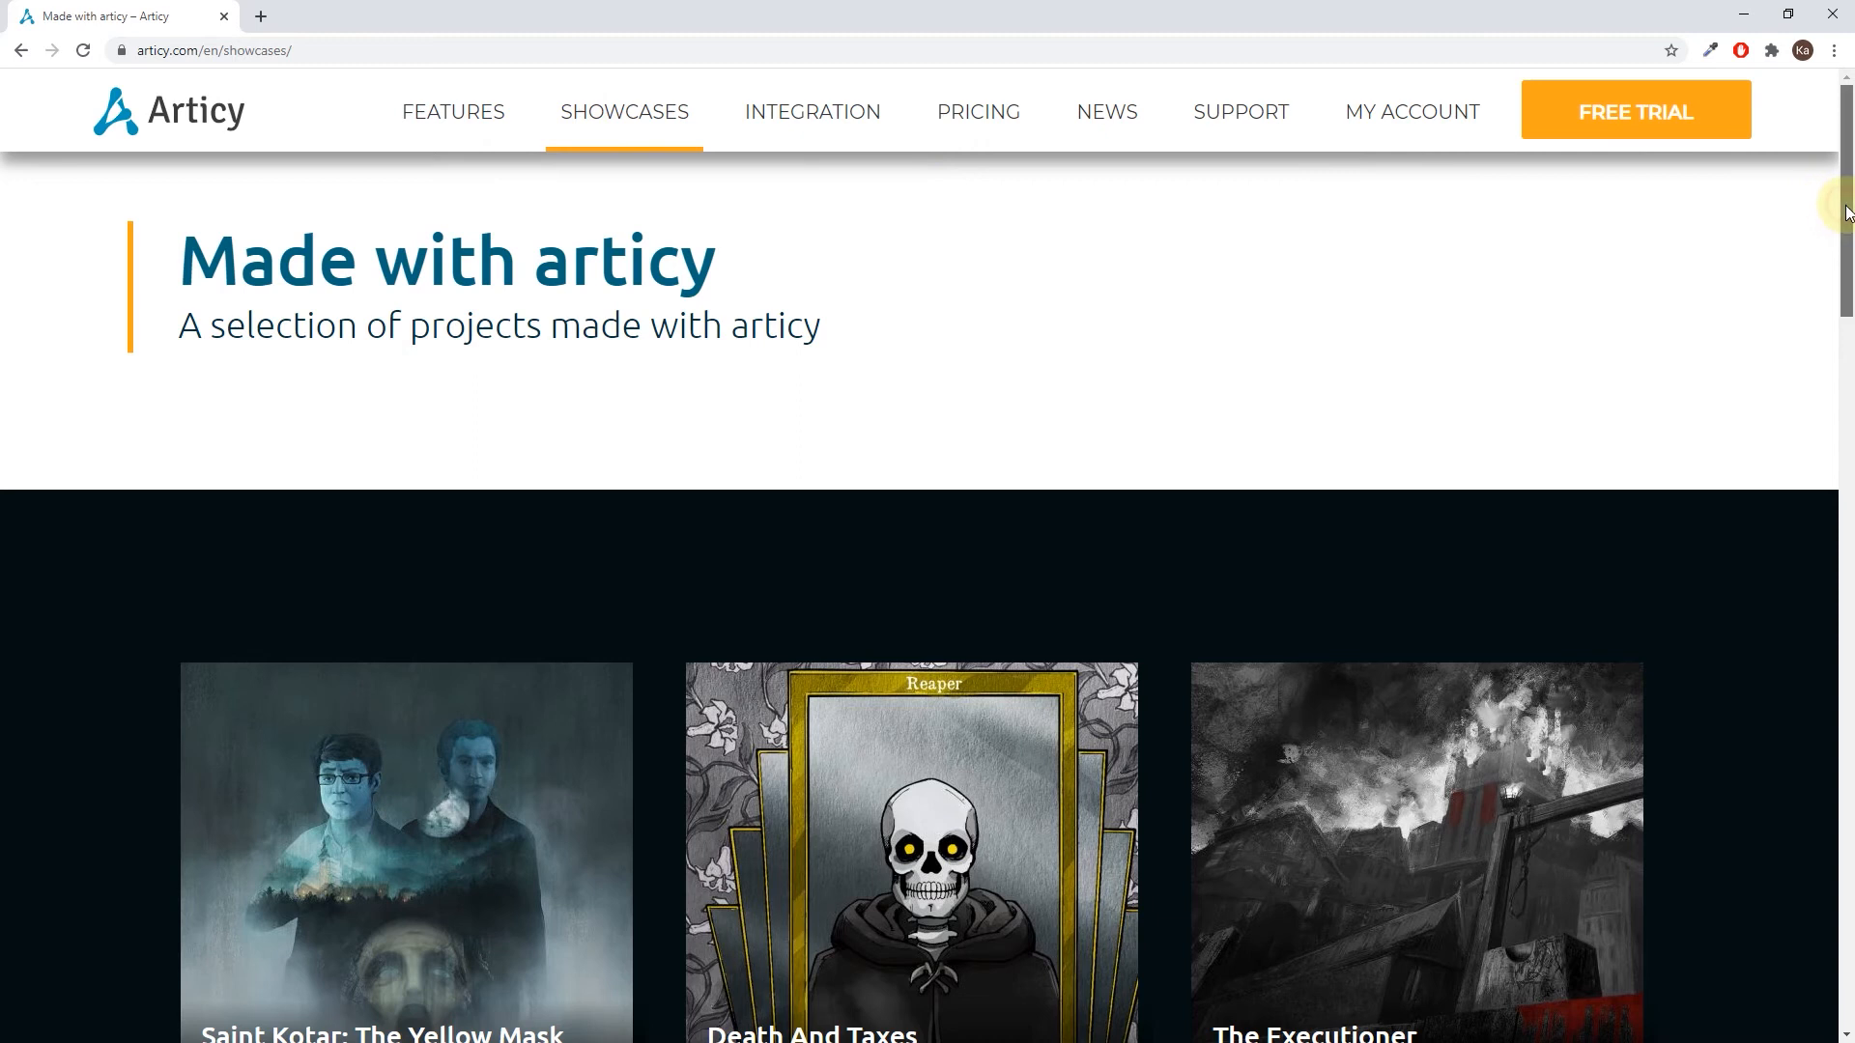
{"action": "scroll", "scroll_direction": "down", "scroll_amount": 3}
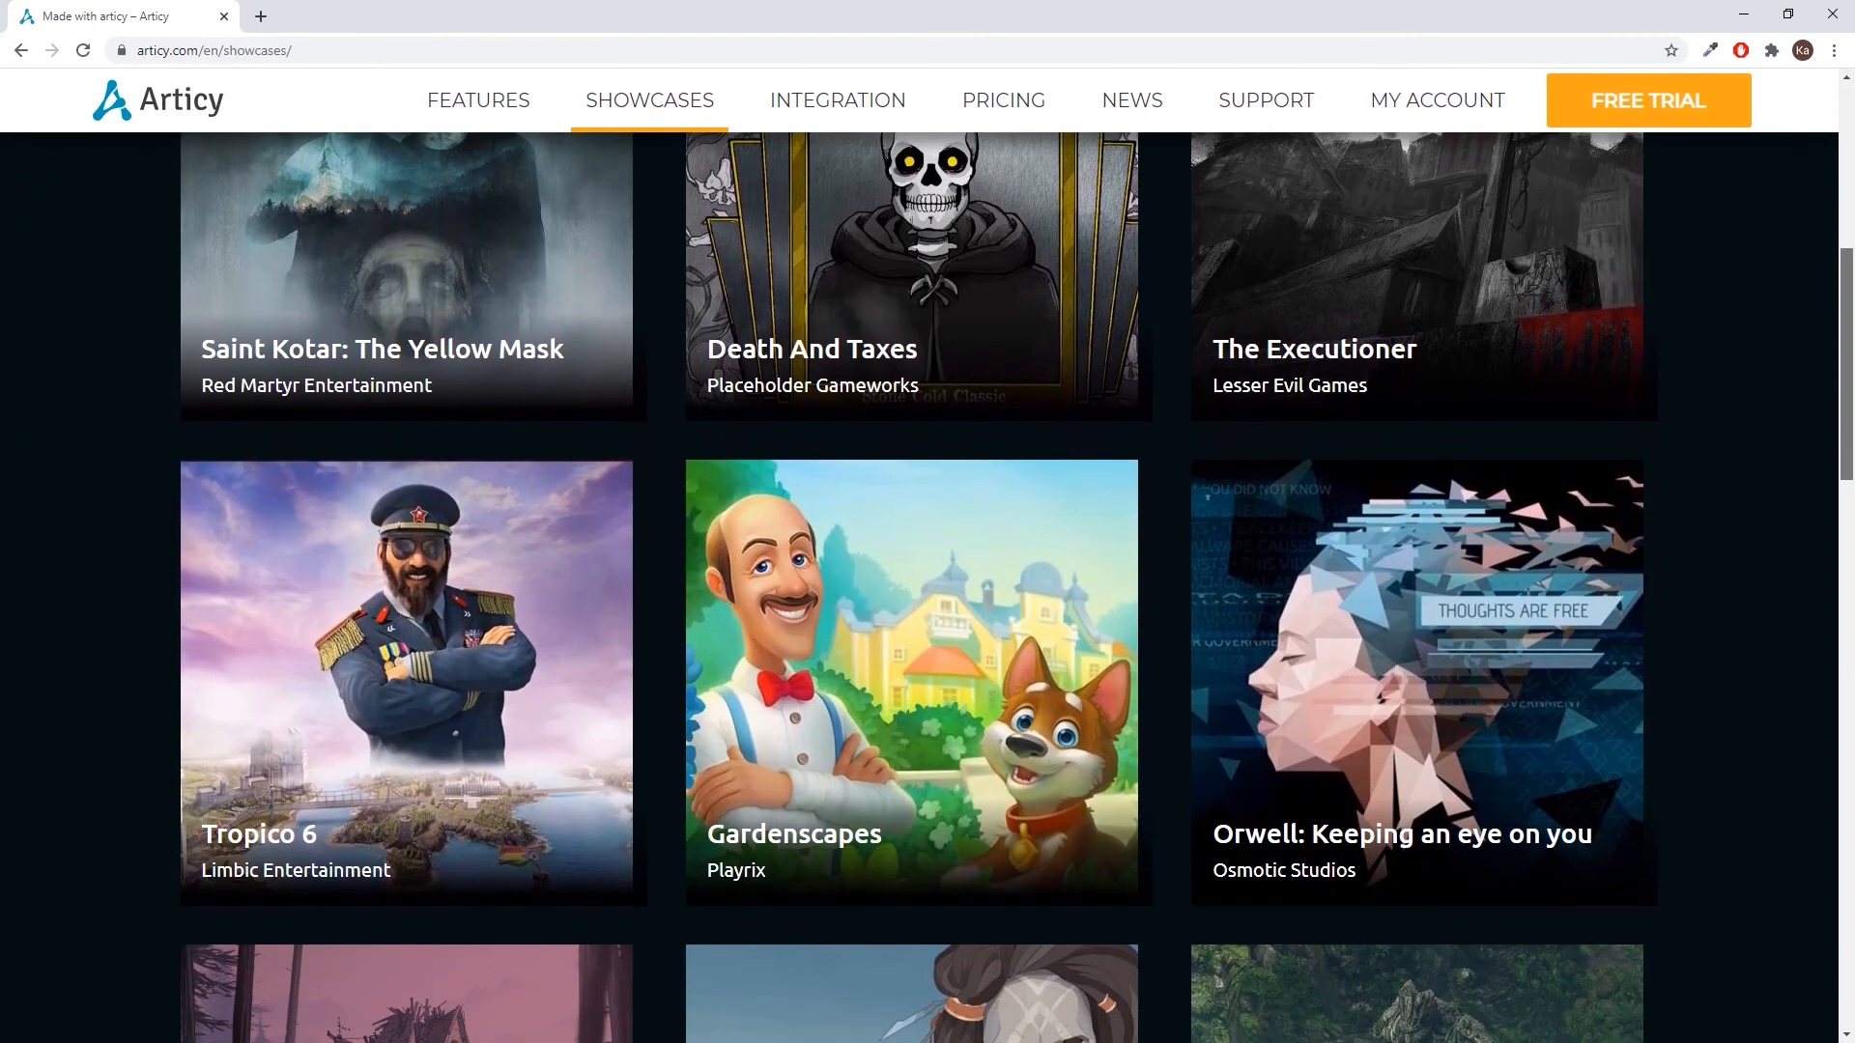
{"action": "scroll", "scroll_direction": "down", "scroll_amount": 3}
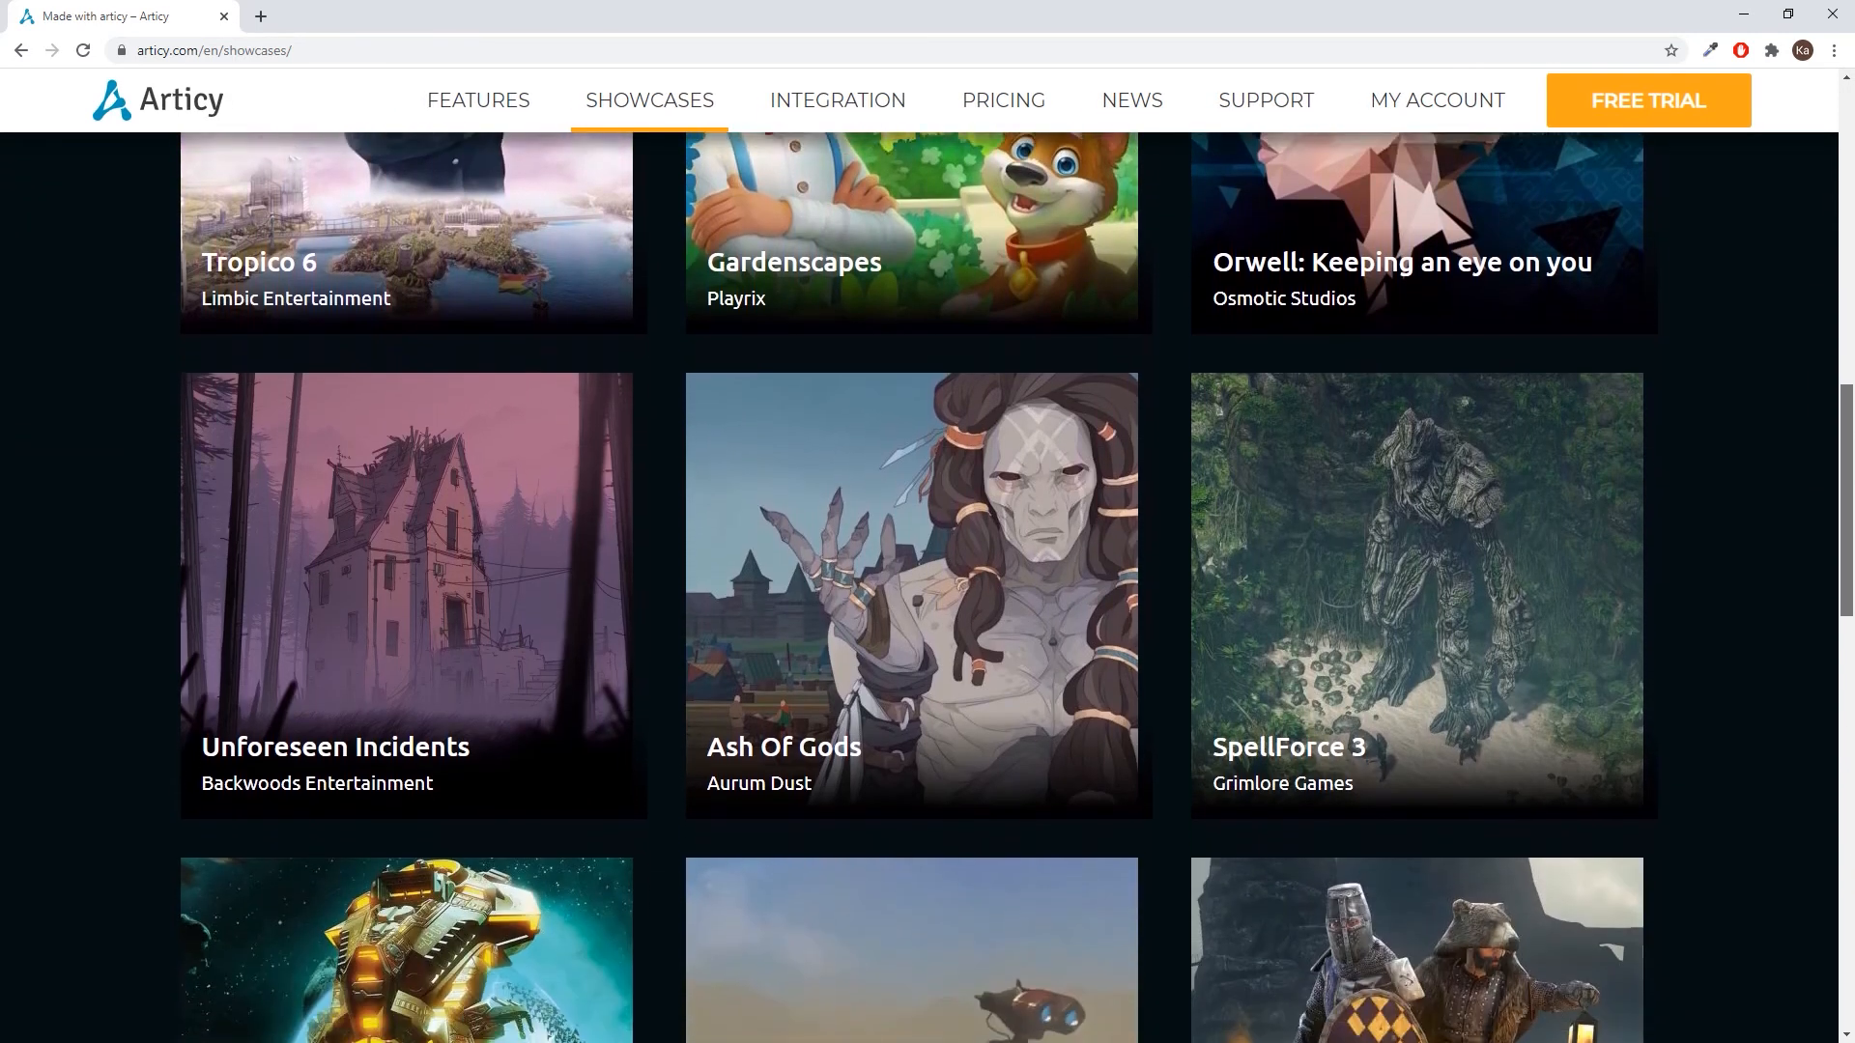
{"action": "scroll", "scroll_direction": "down", "scroll_amount": 3}
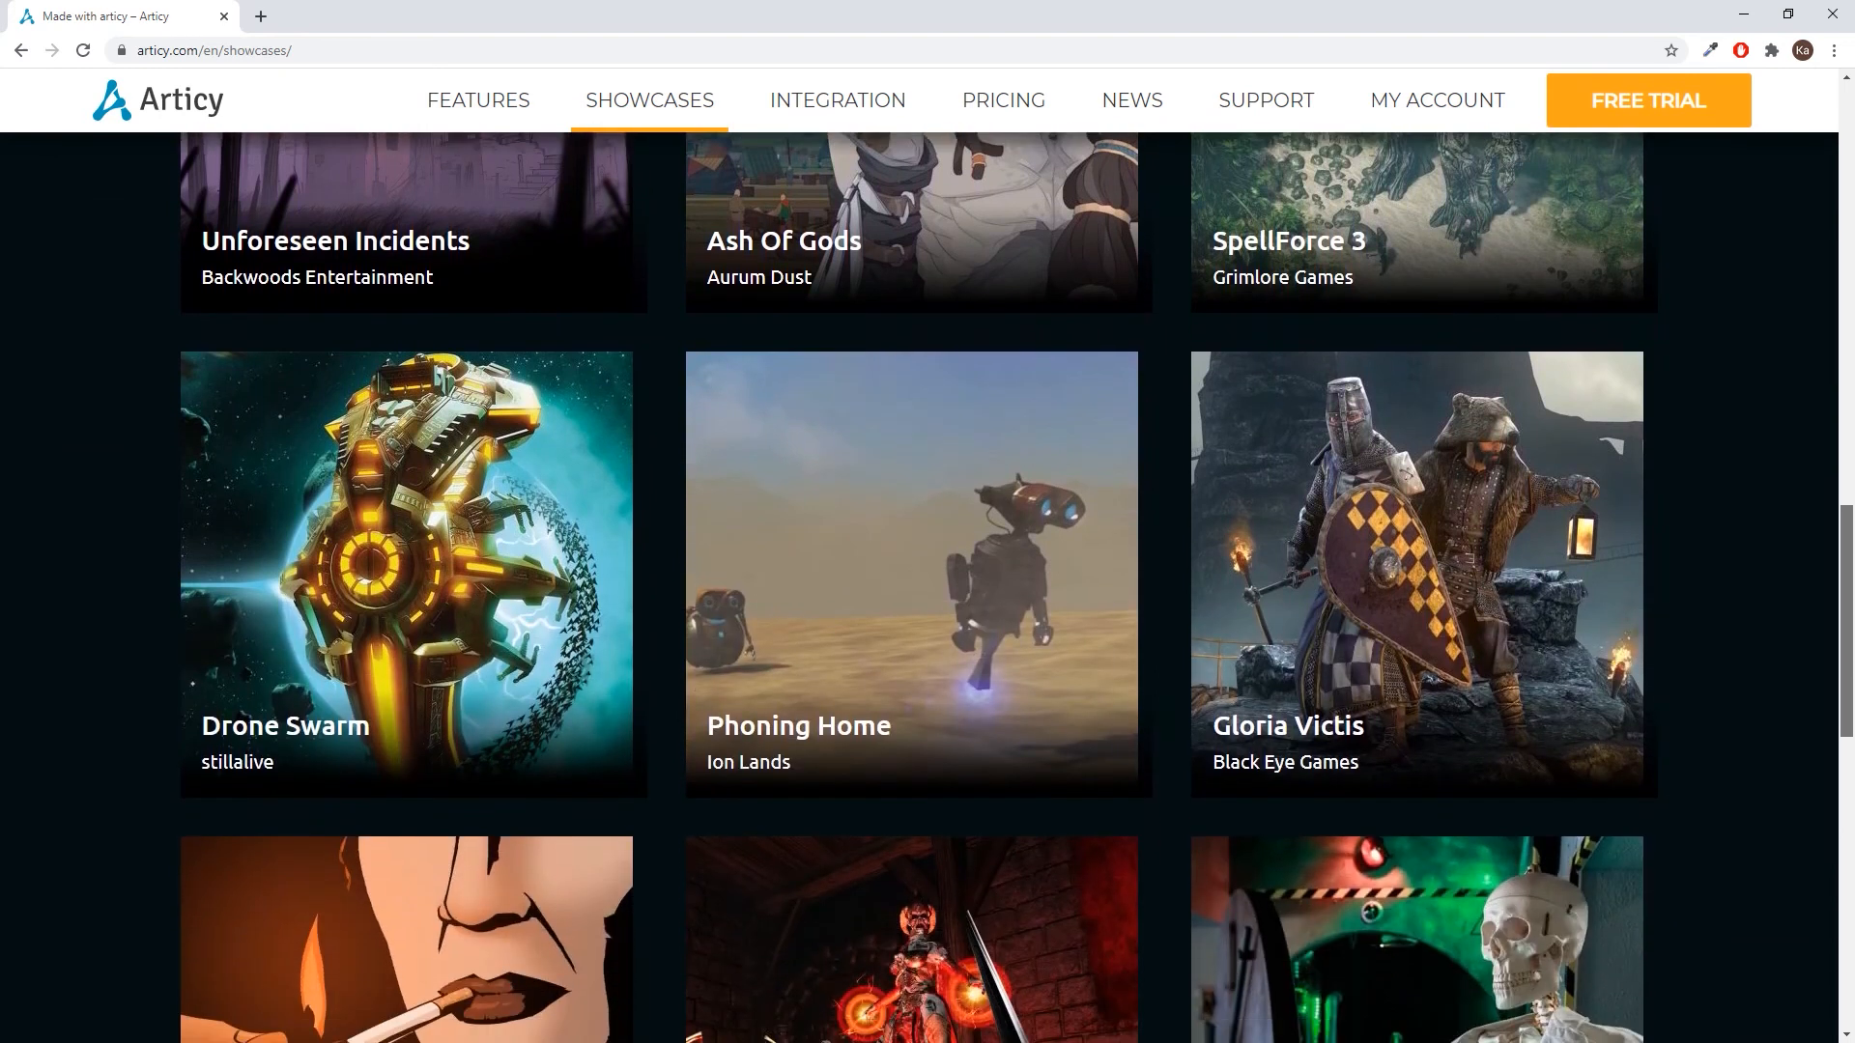
{"action": "scroll", "scroll_direction": "down", "scroll_amount": 3}
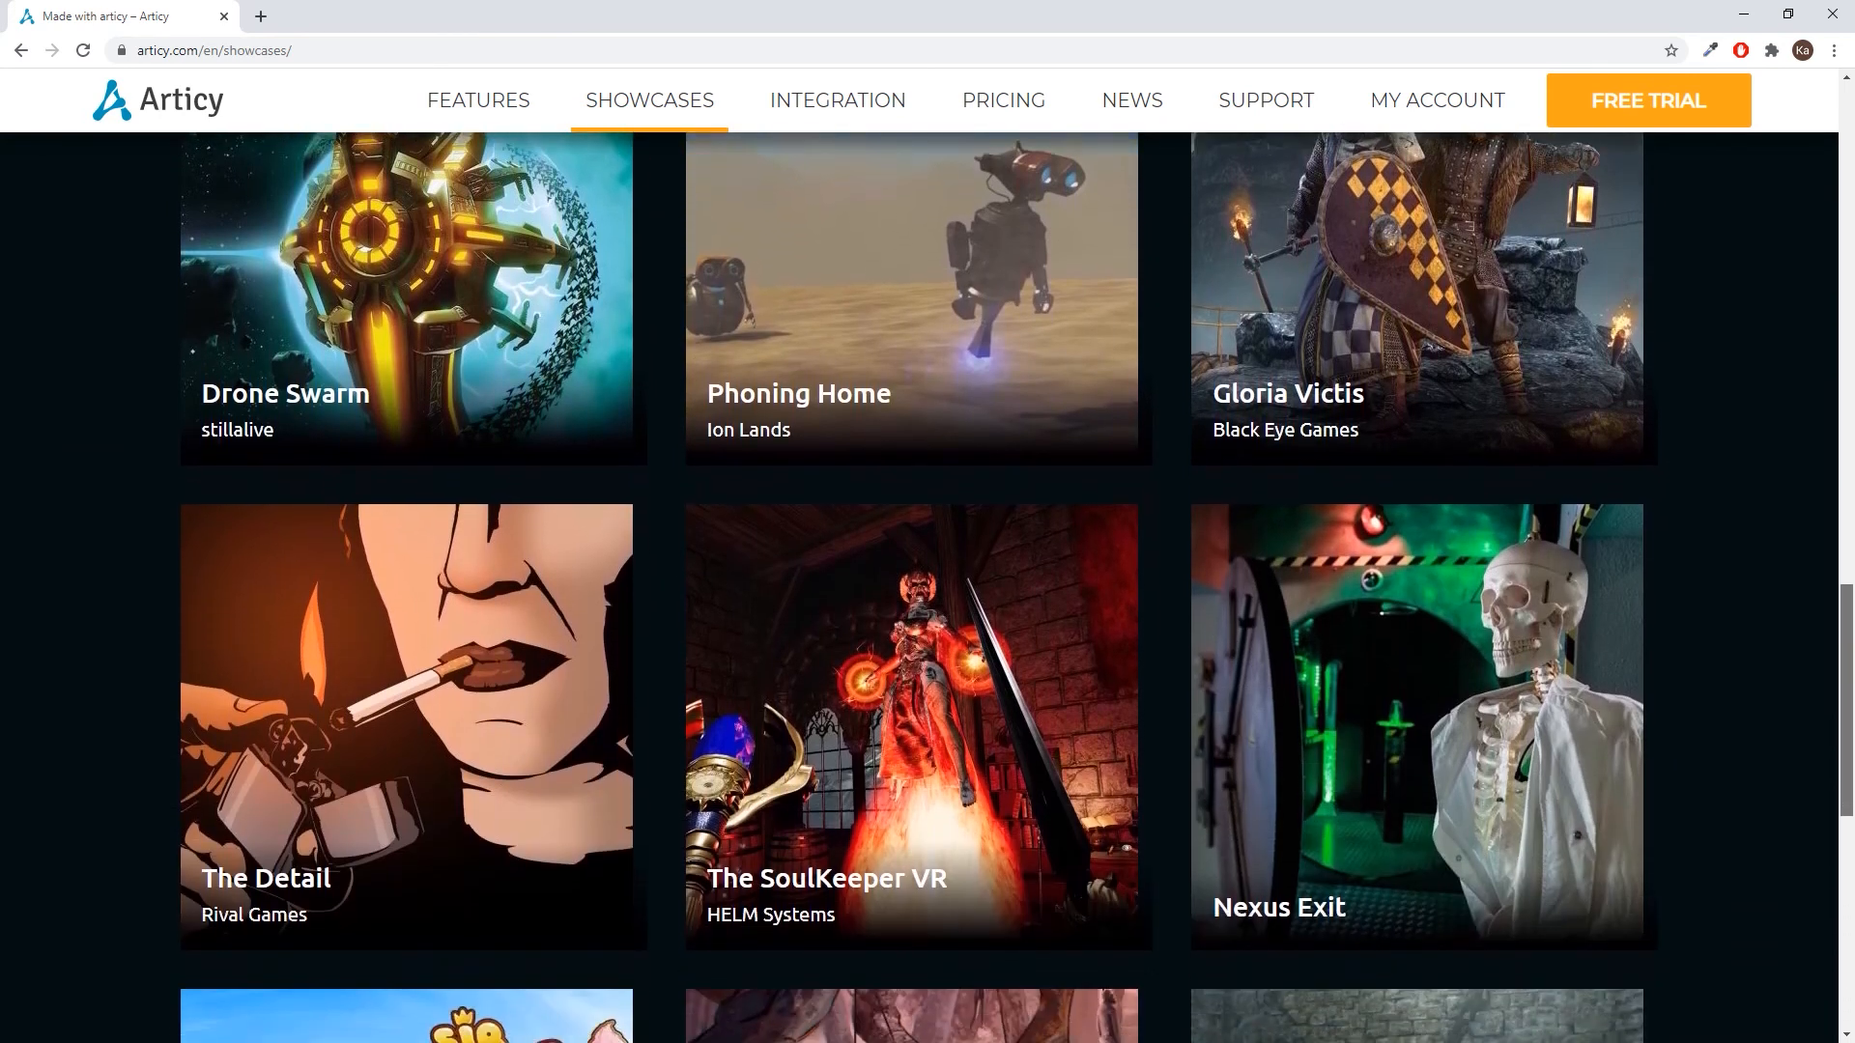
{"action": "scroll", "scroll_direction": "down", "scroll_amount": 3}
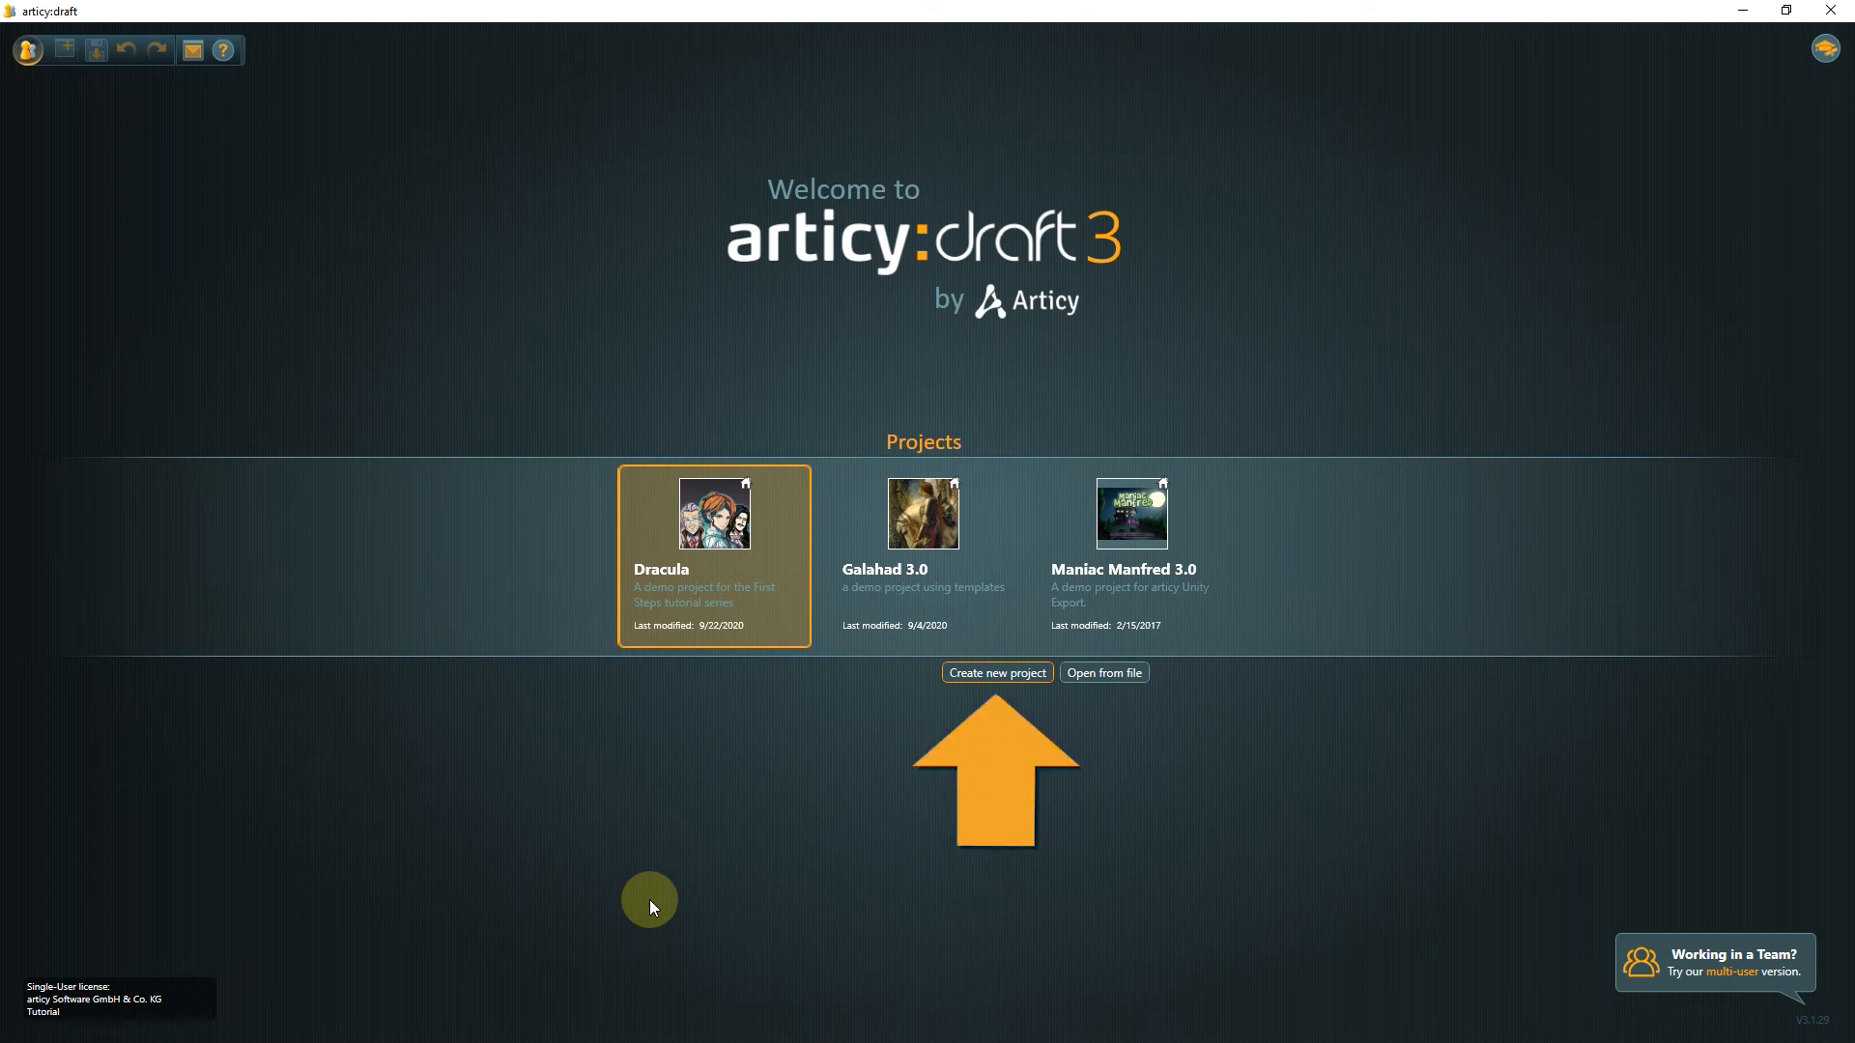
- Create a new project named 'My first project'
{"action": "left_click", "coordinate": [995, 673]}
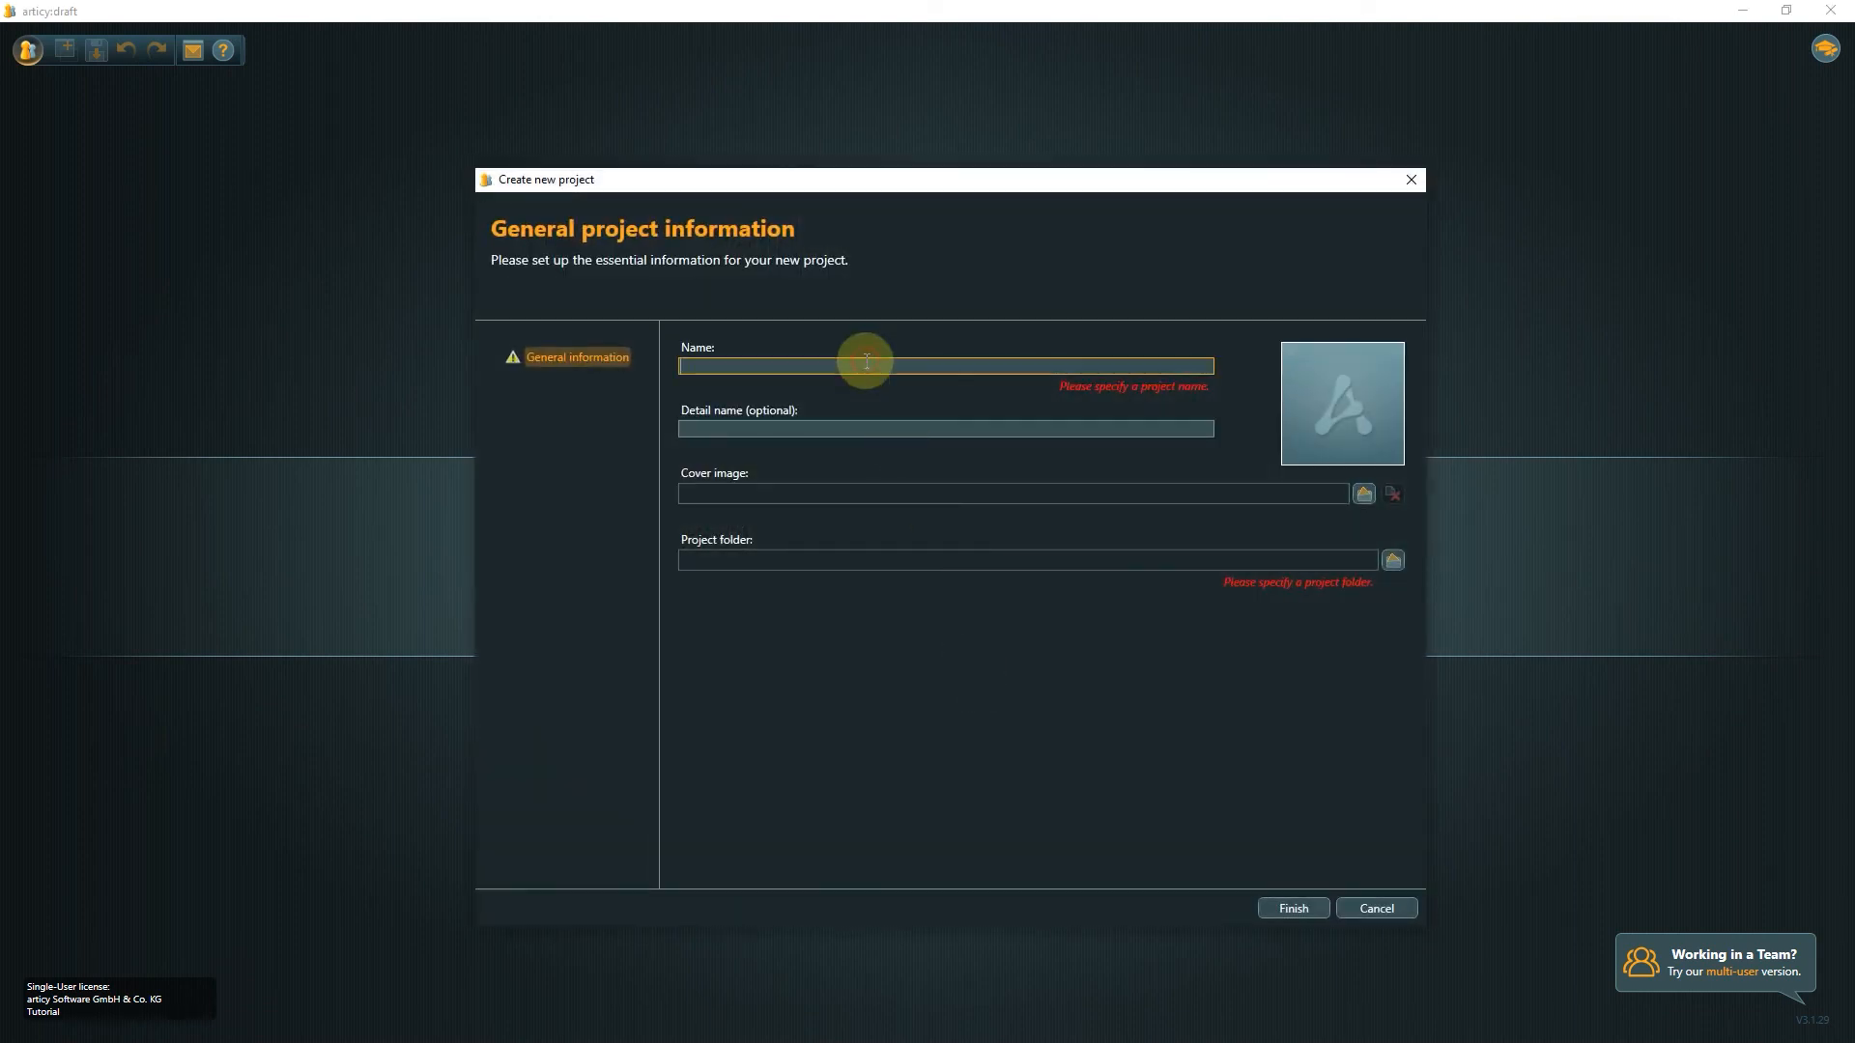
{"action": "type", "text": "My first"}
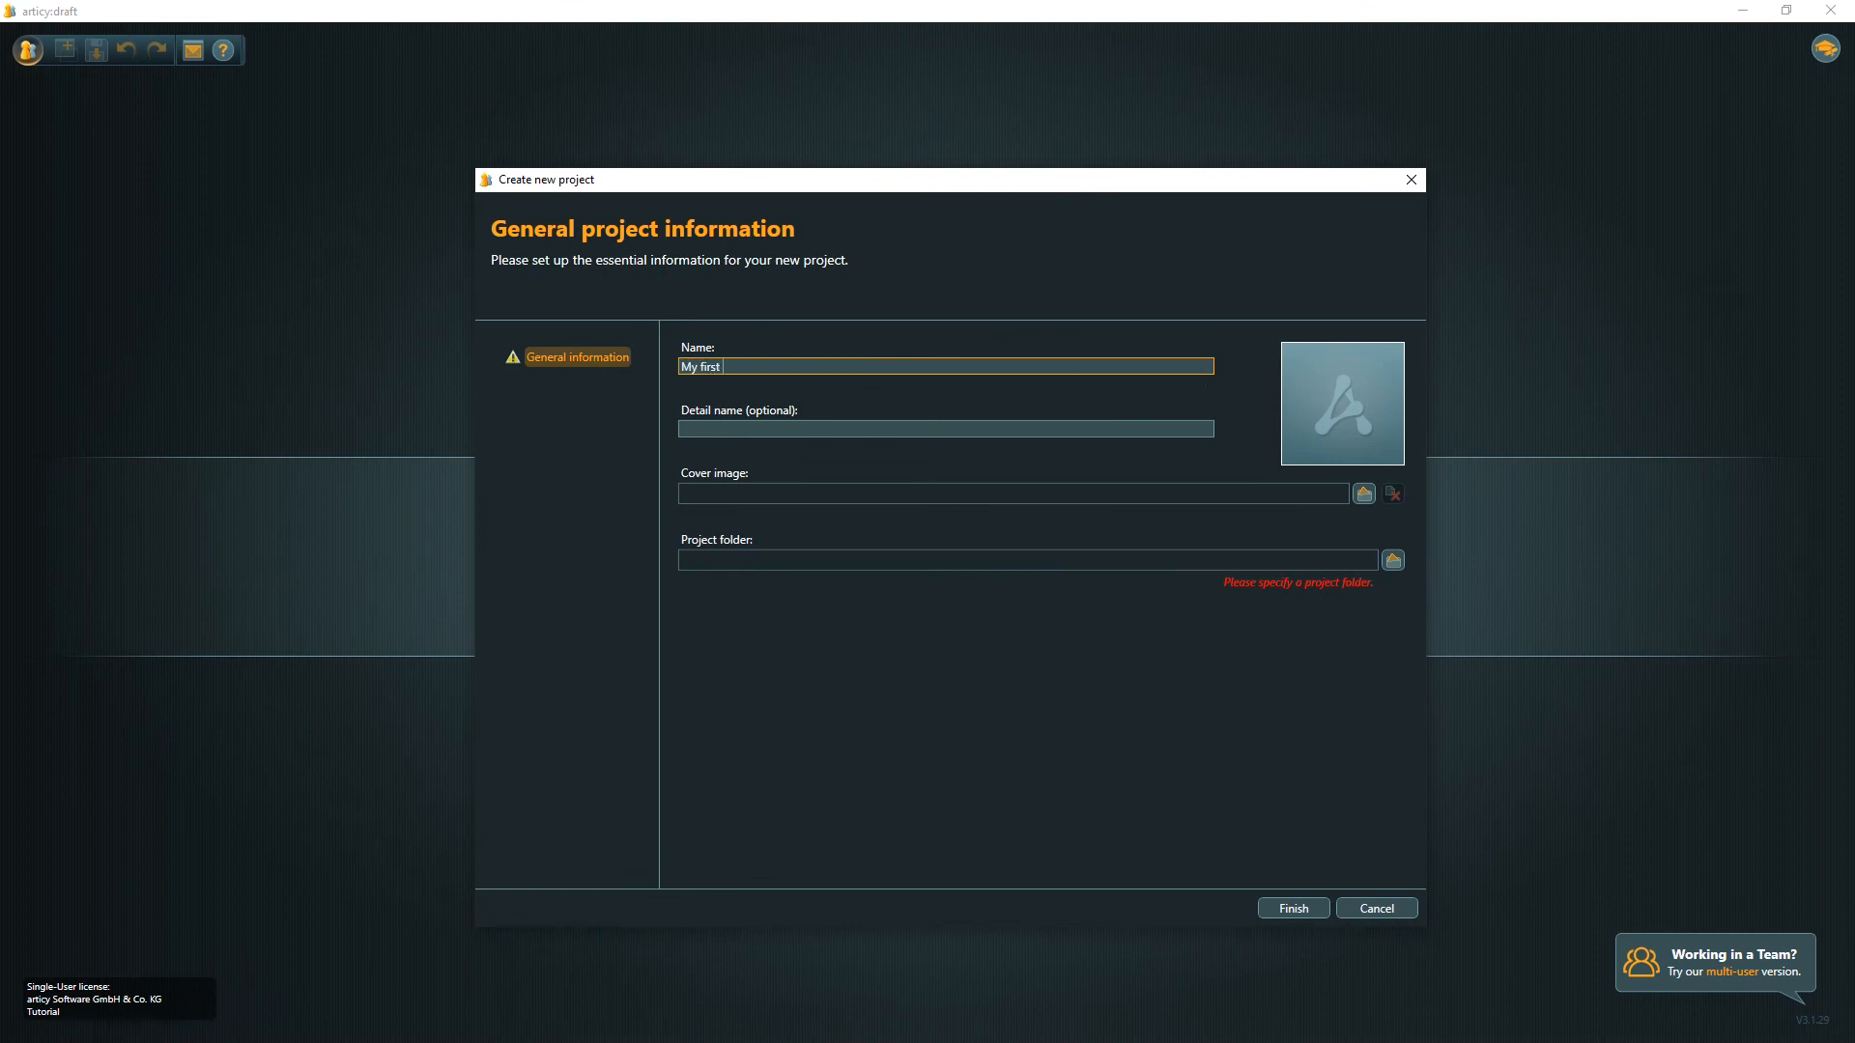
{"action": "type", "text": "project"}
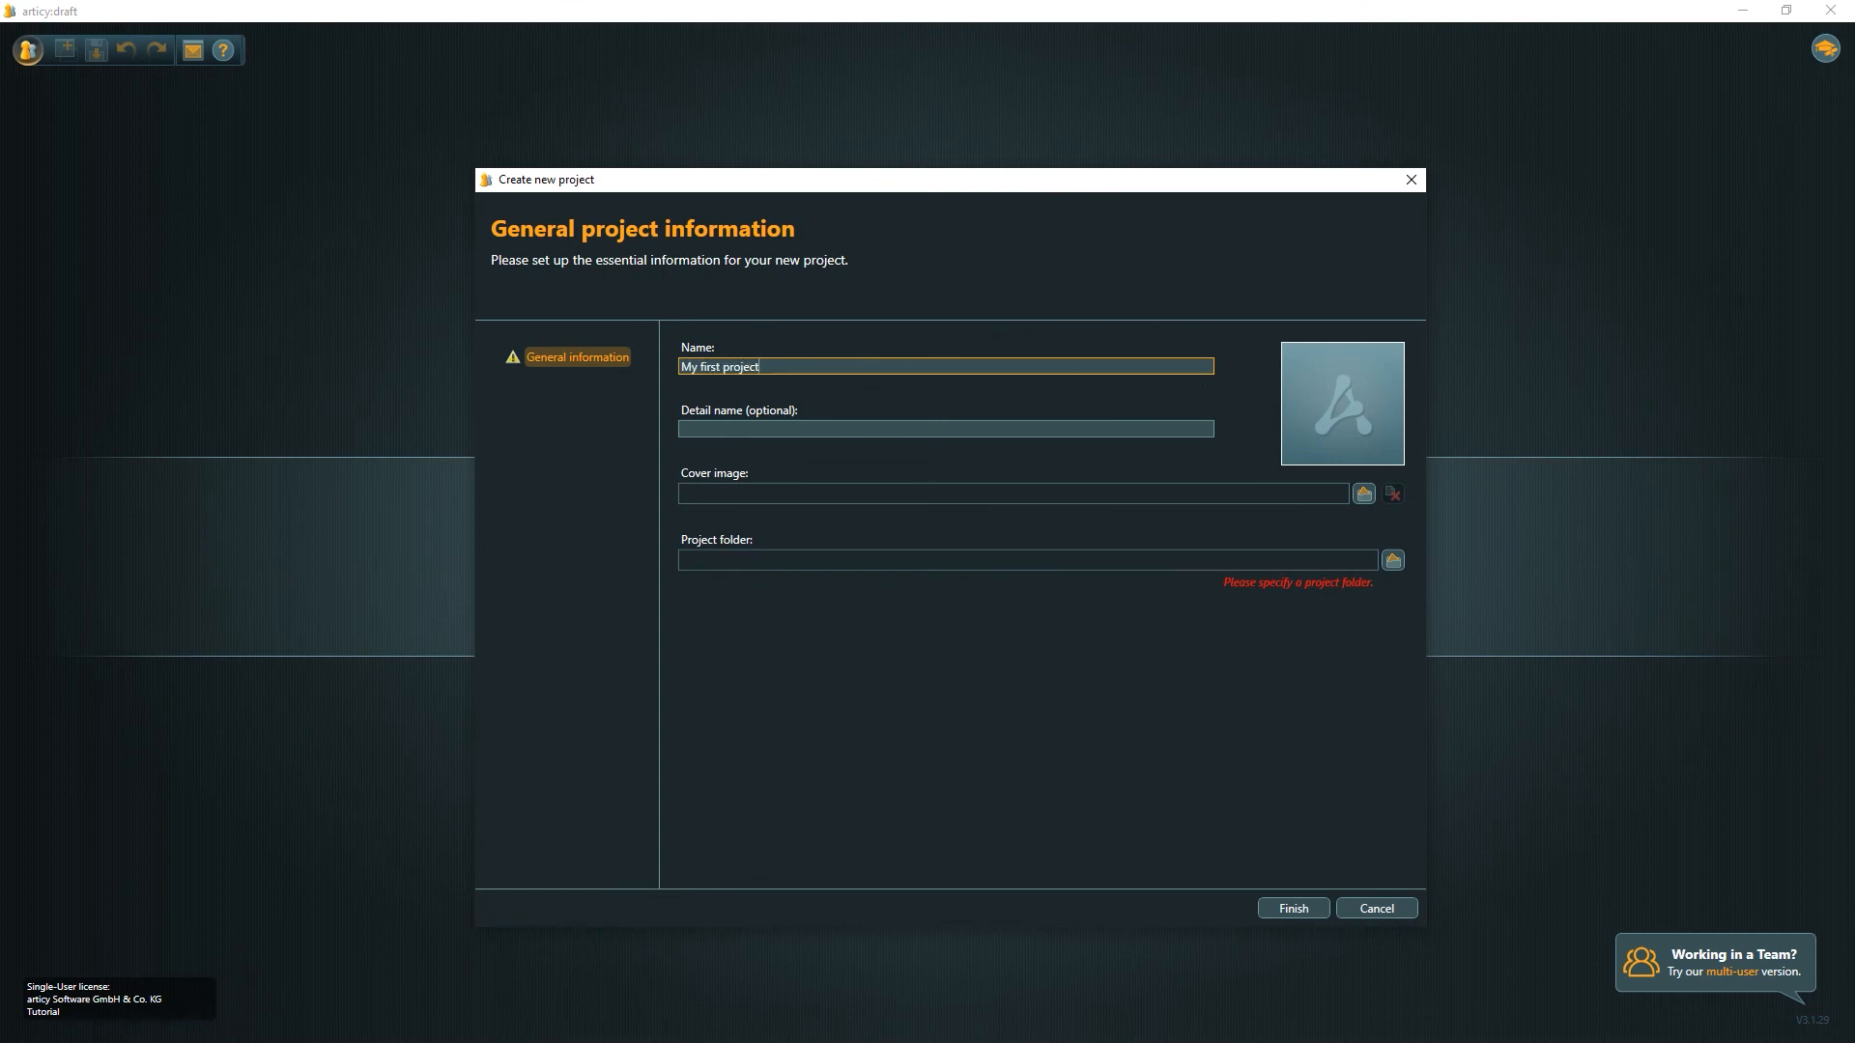